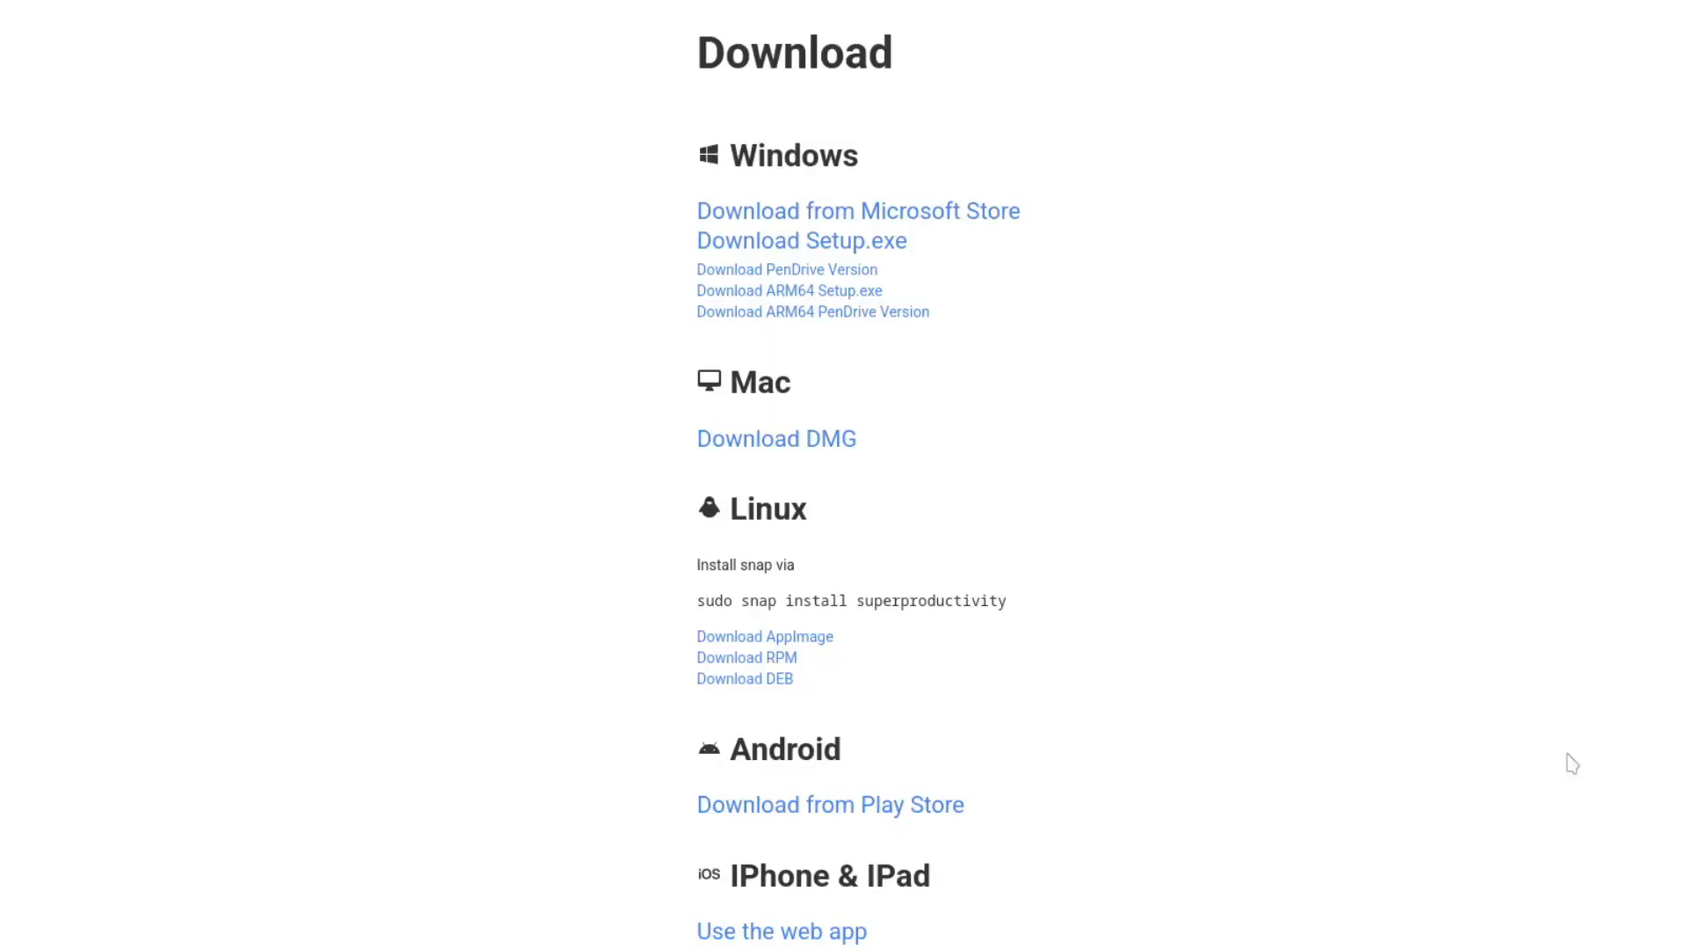
pyautogui.moveTo(968, 211)
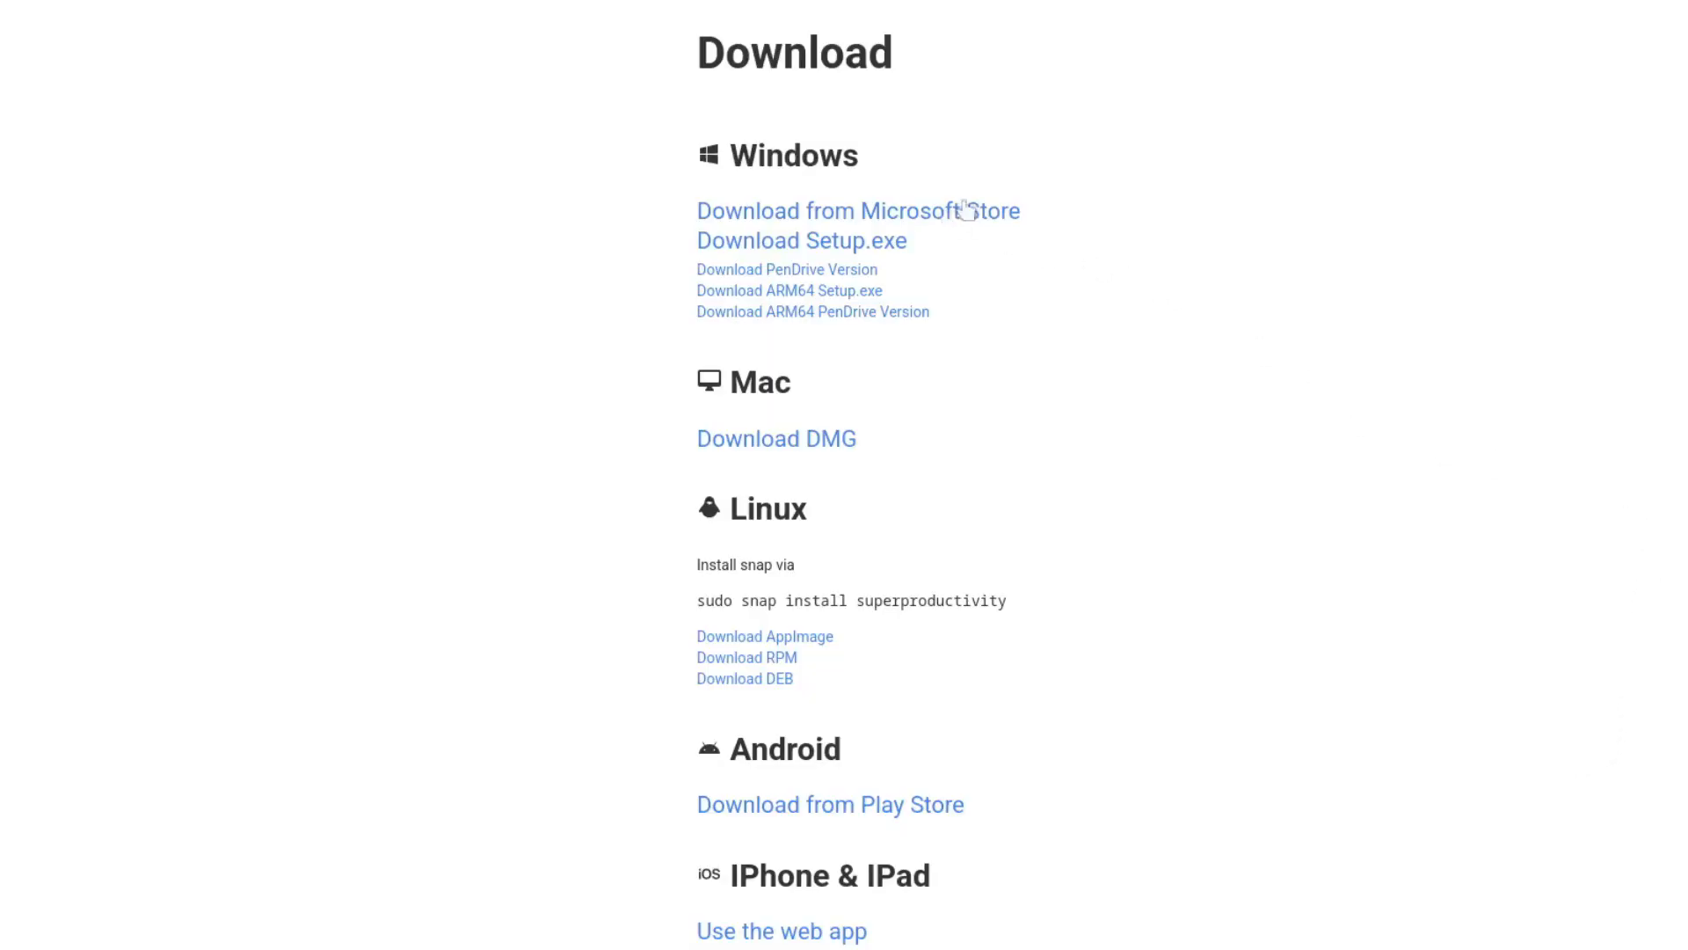
pyautogui.moveTo(610, 176)
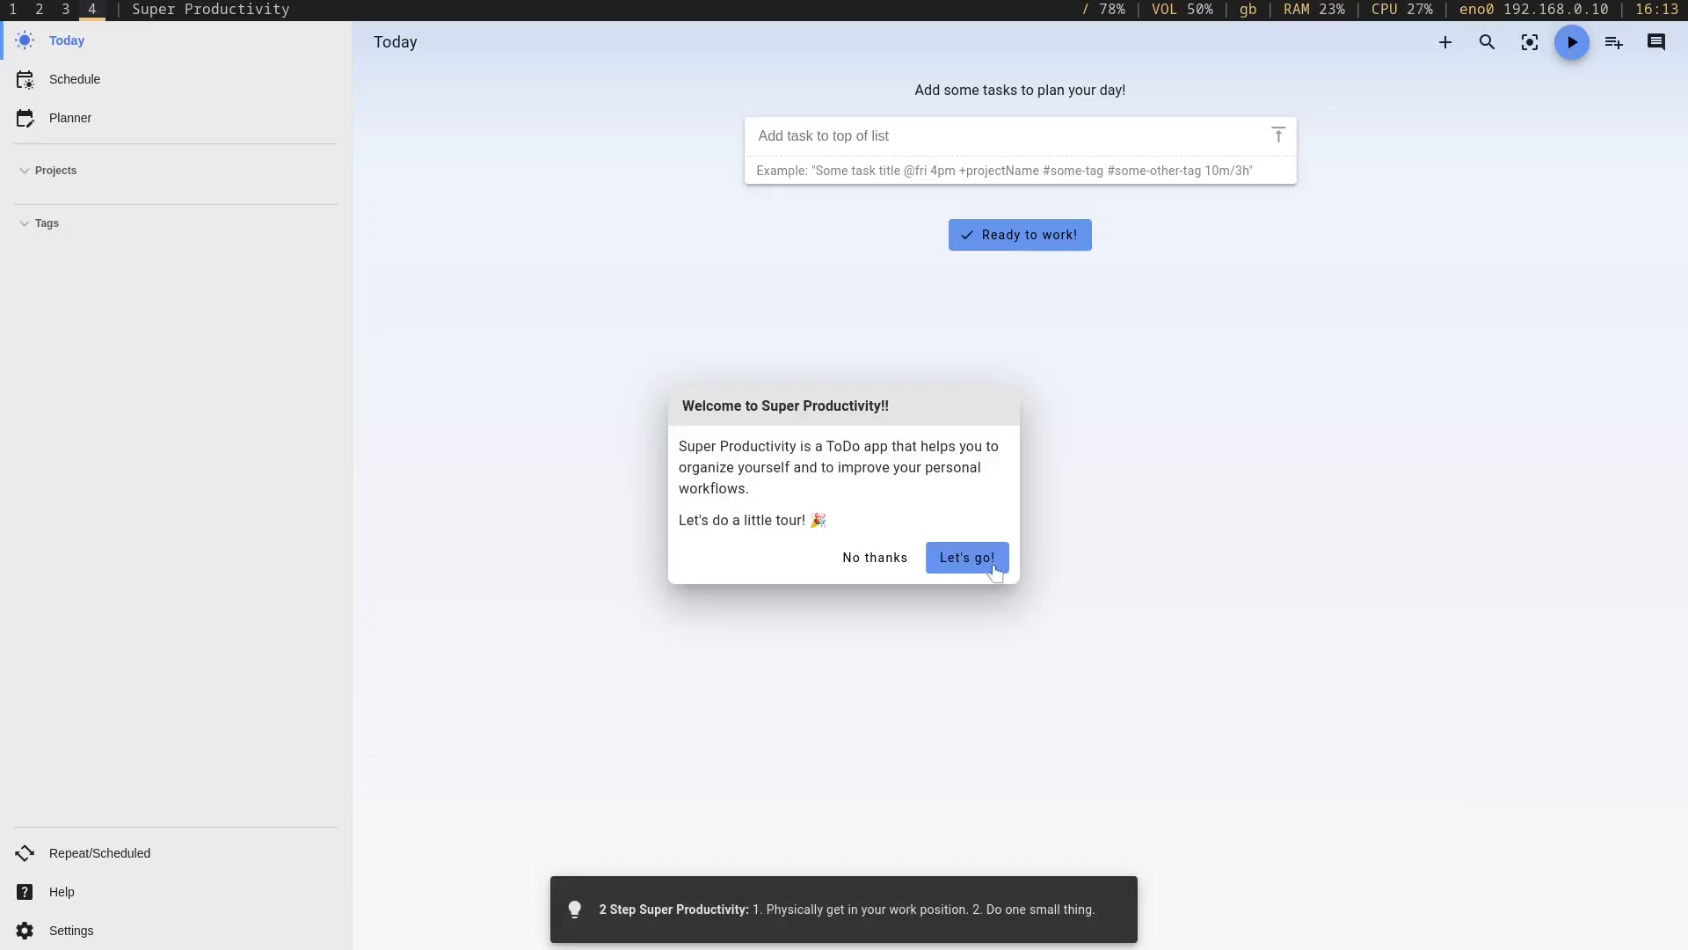
# Start the welcome tour and add a task 'Get YouTube Video completed by 31st January'
pyautogui.click(967, 558)
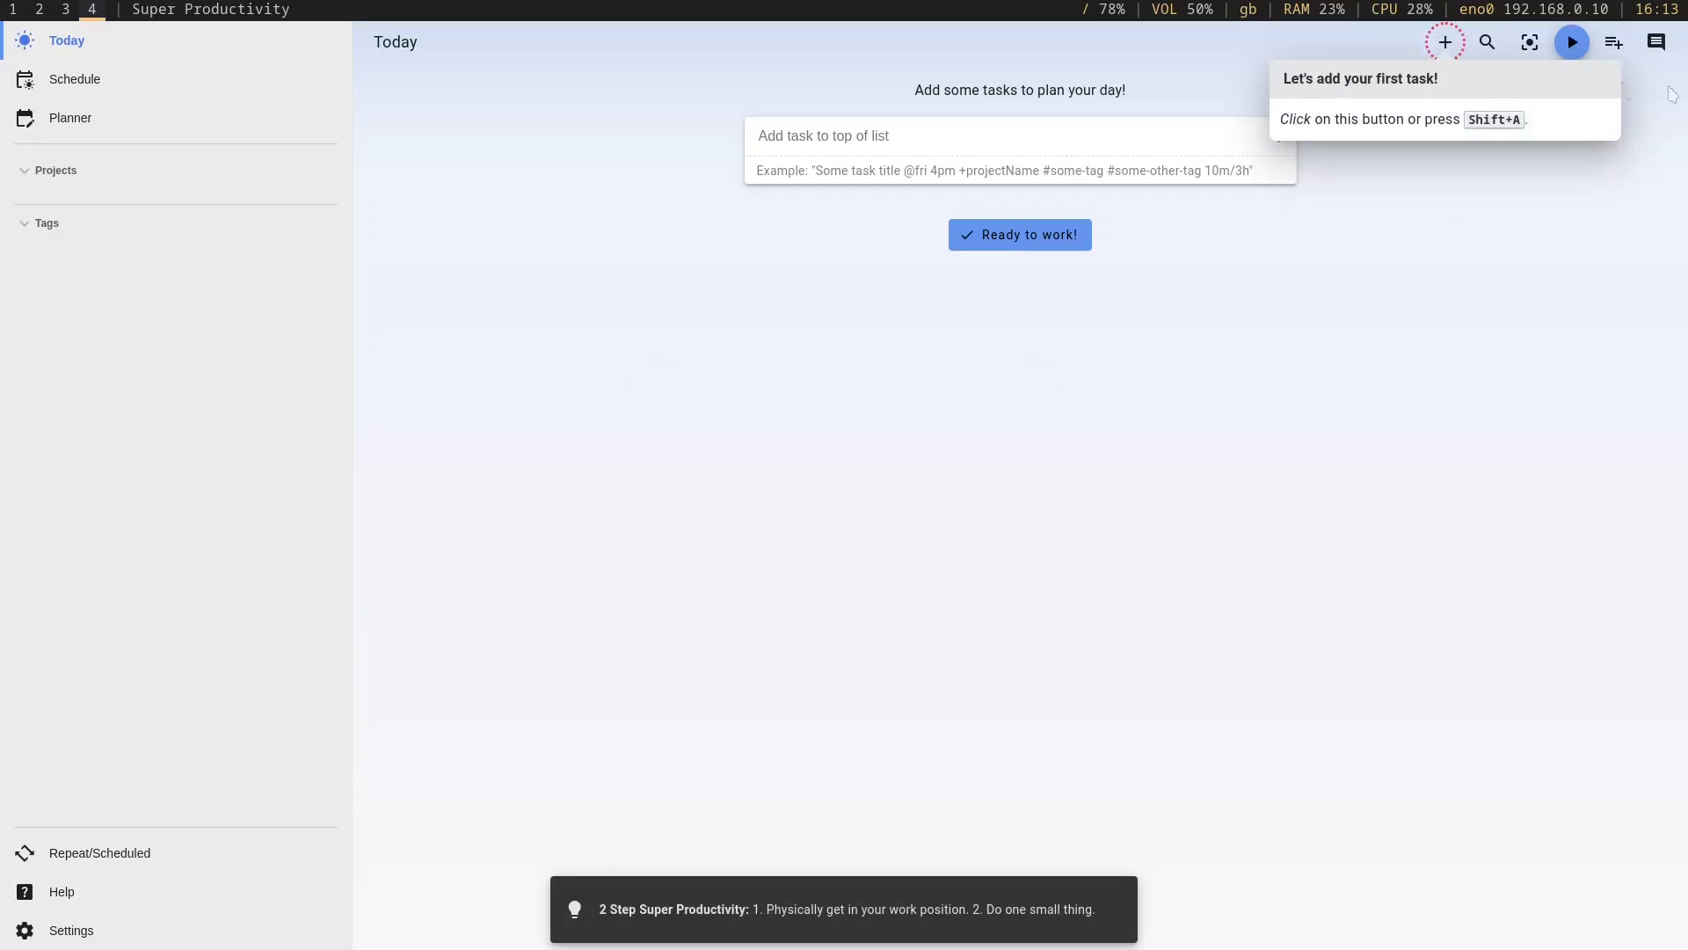
pyautogui.click(1446, 42)
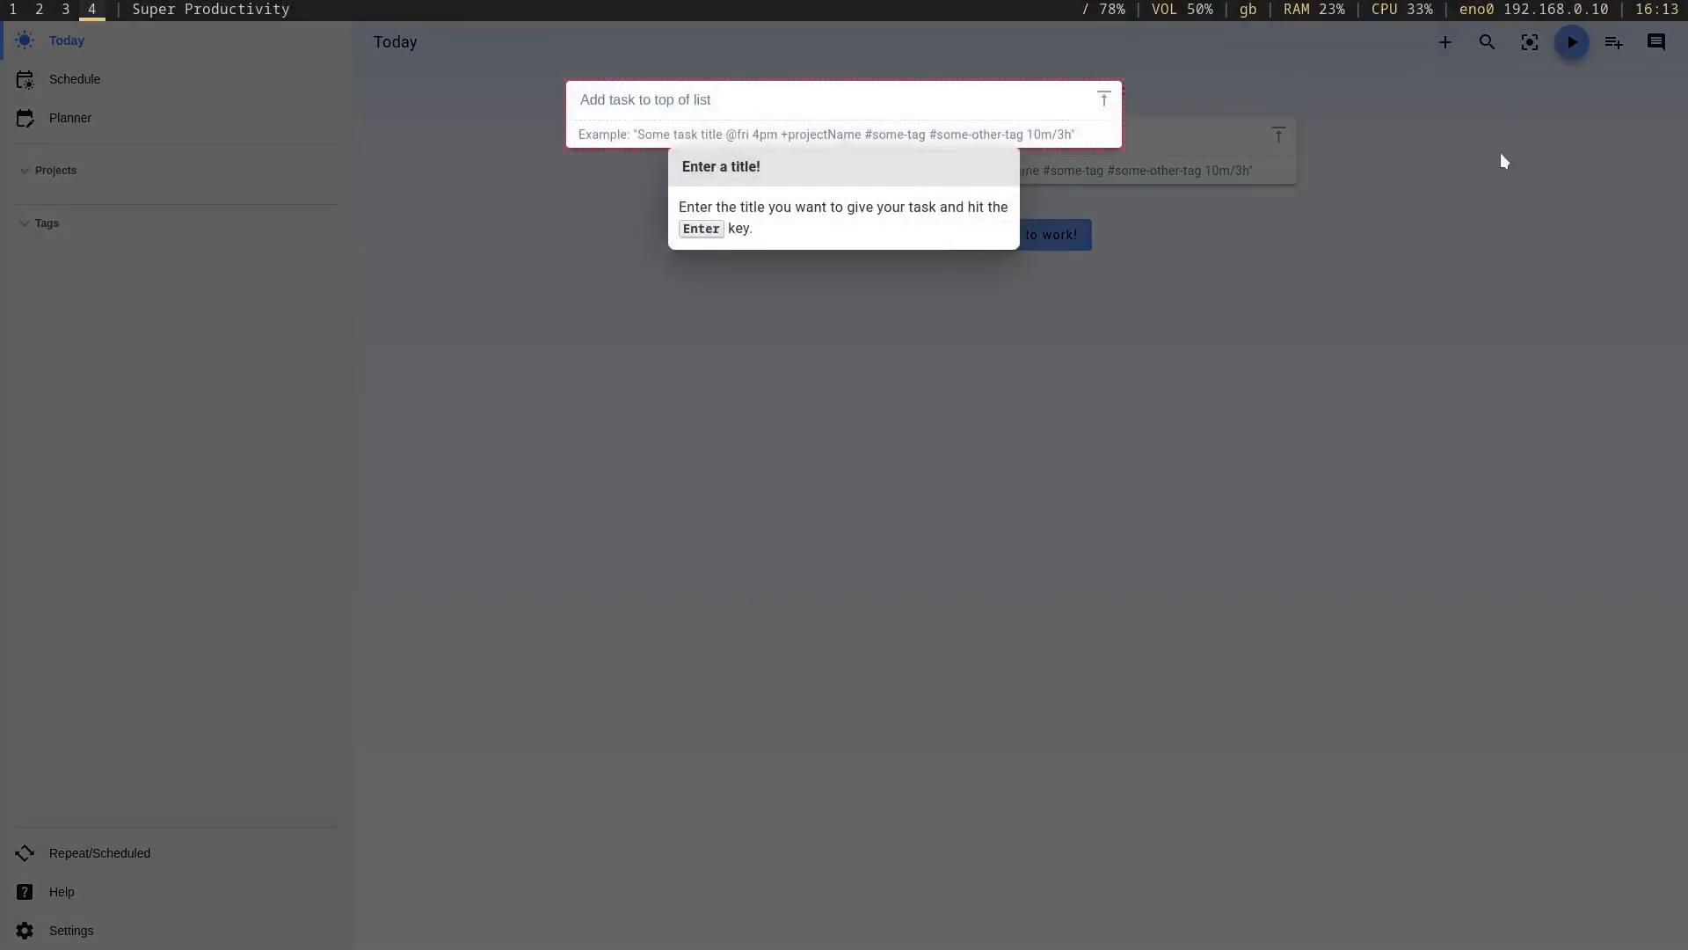
pyautogui.moveTo(688, 183)
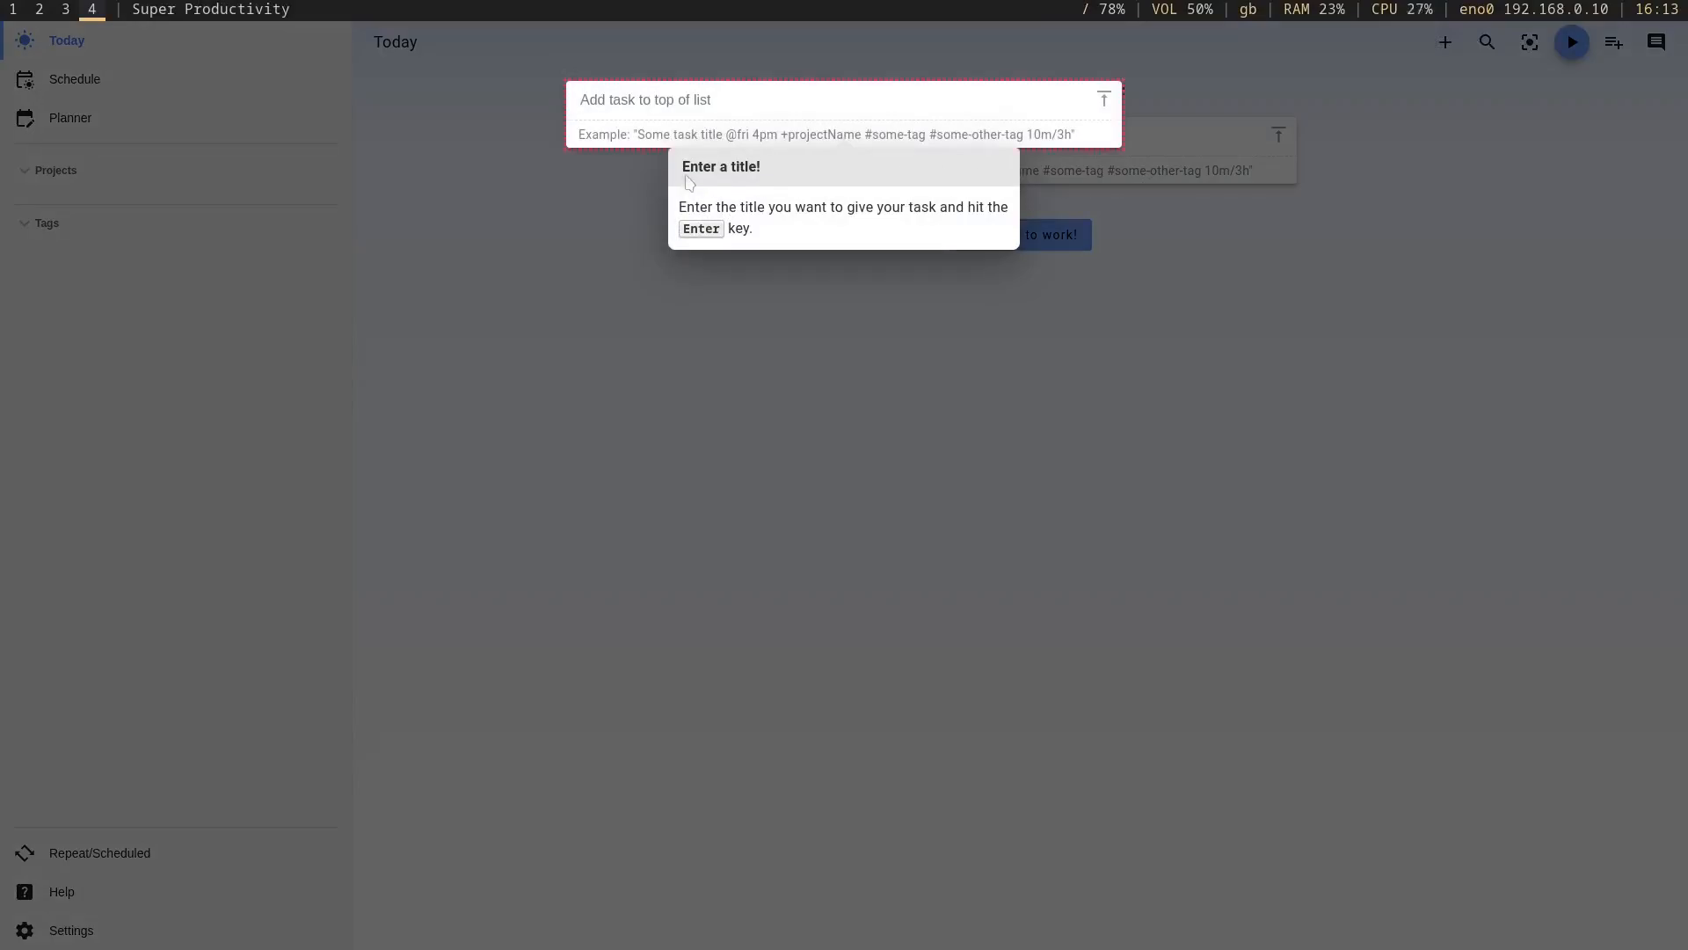
pyautogui.moveTo(940, 240)
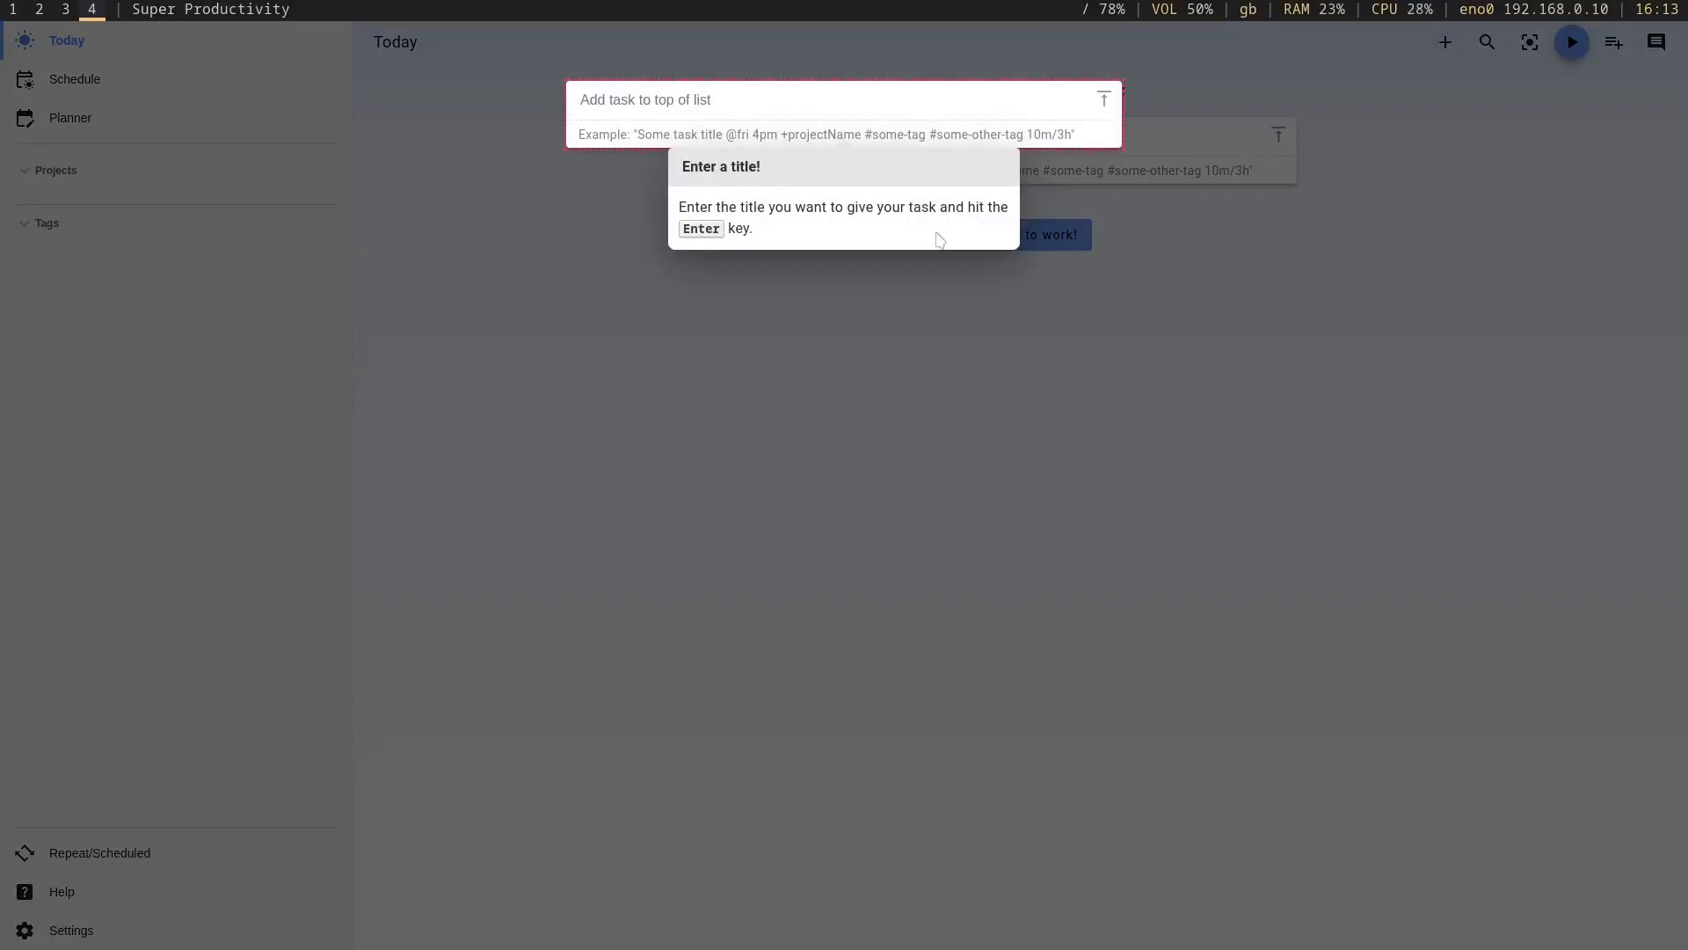
pyautogui.moveTo(837, 230)
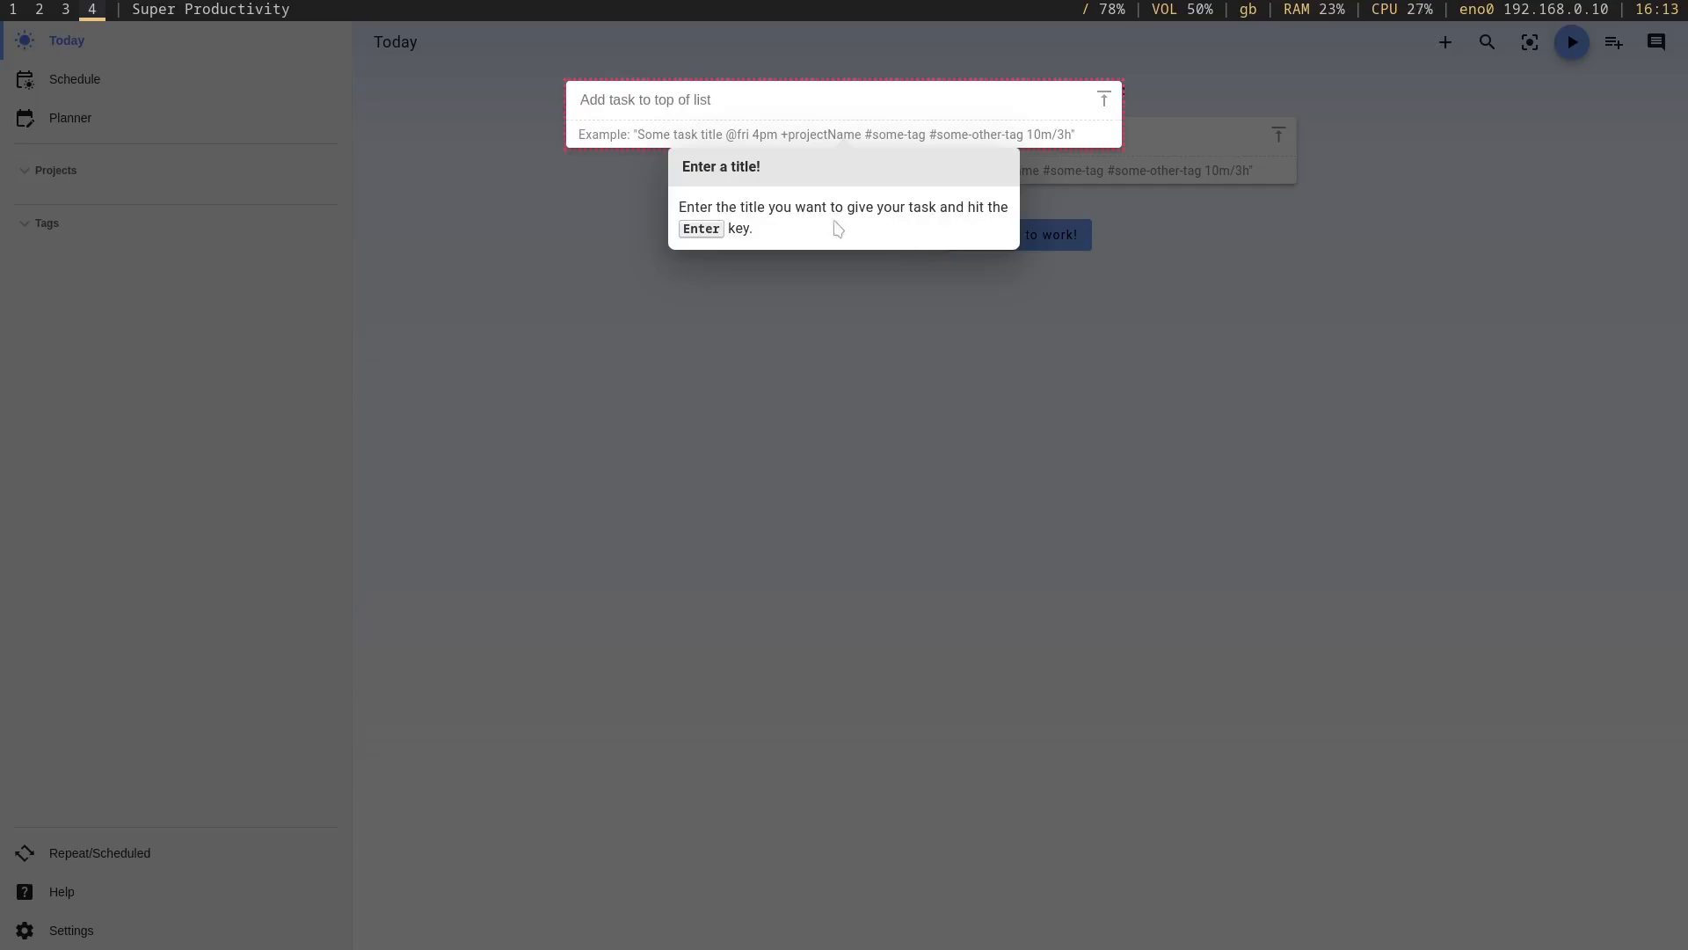
pyautogui.write('Get YouTube')
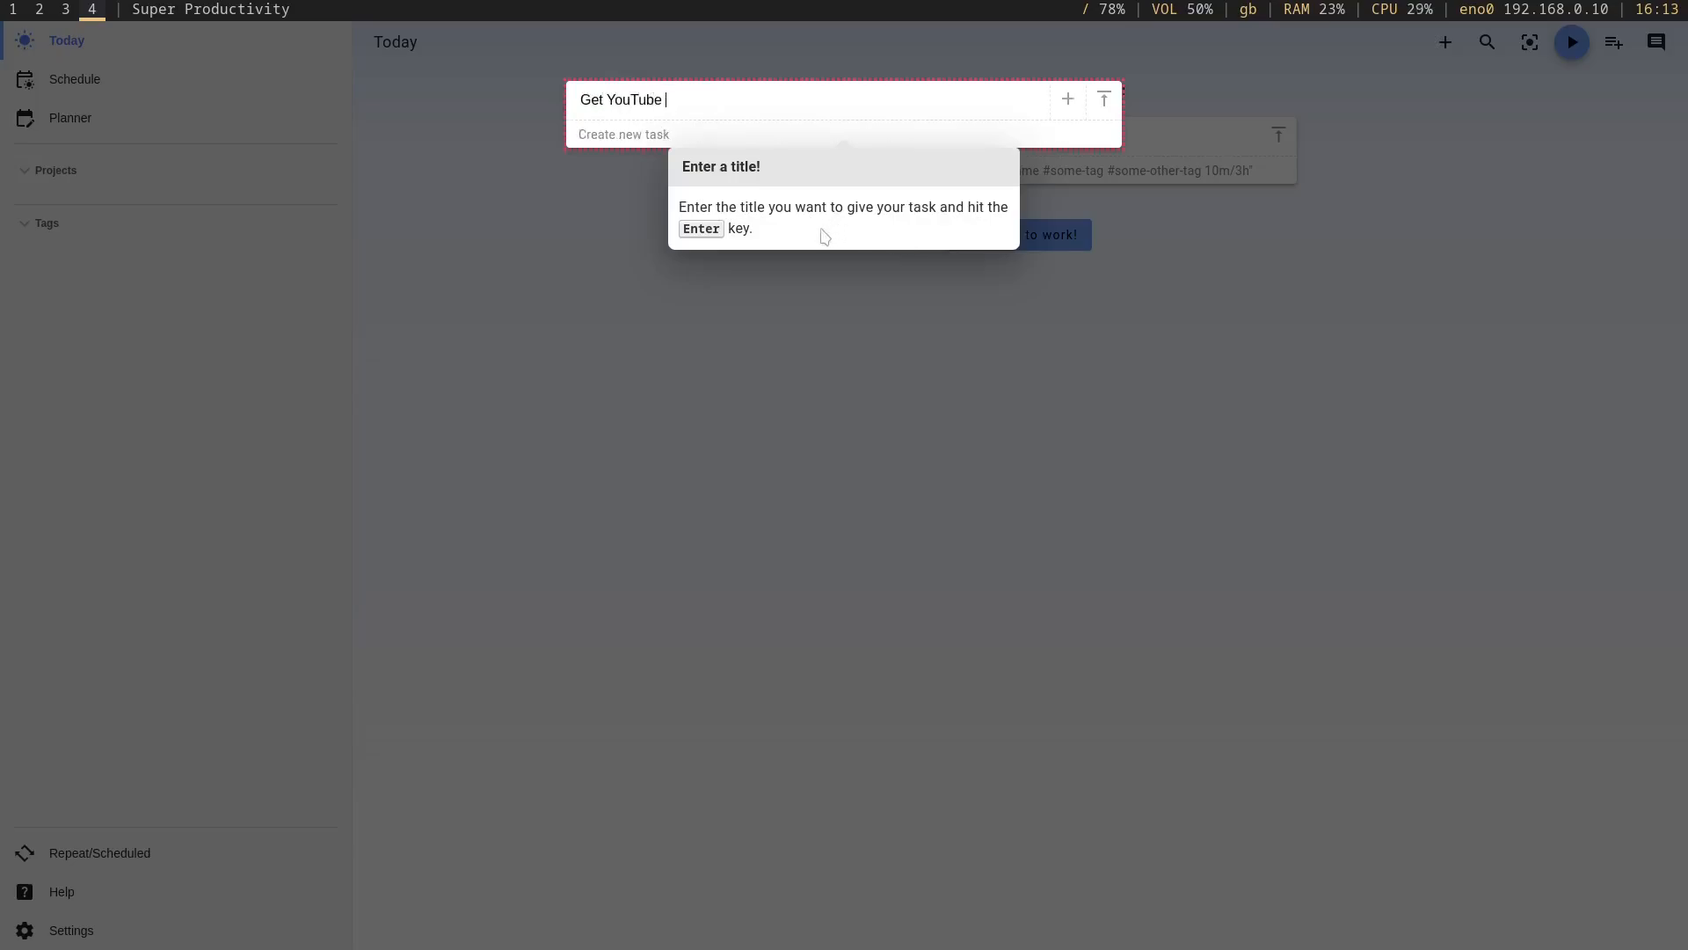
pyautogui.write('Video complet')
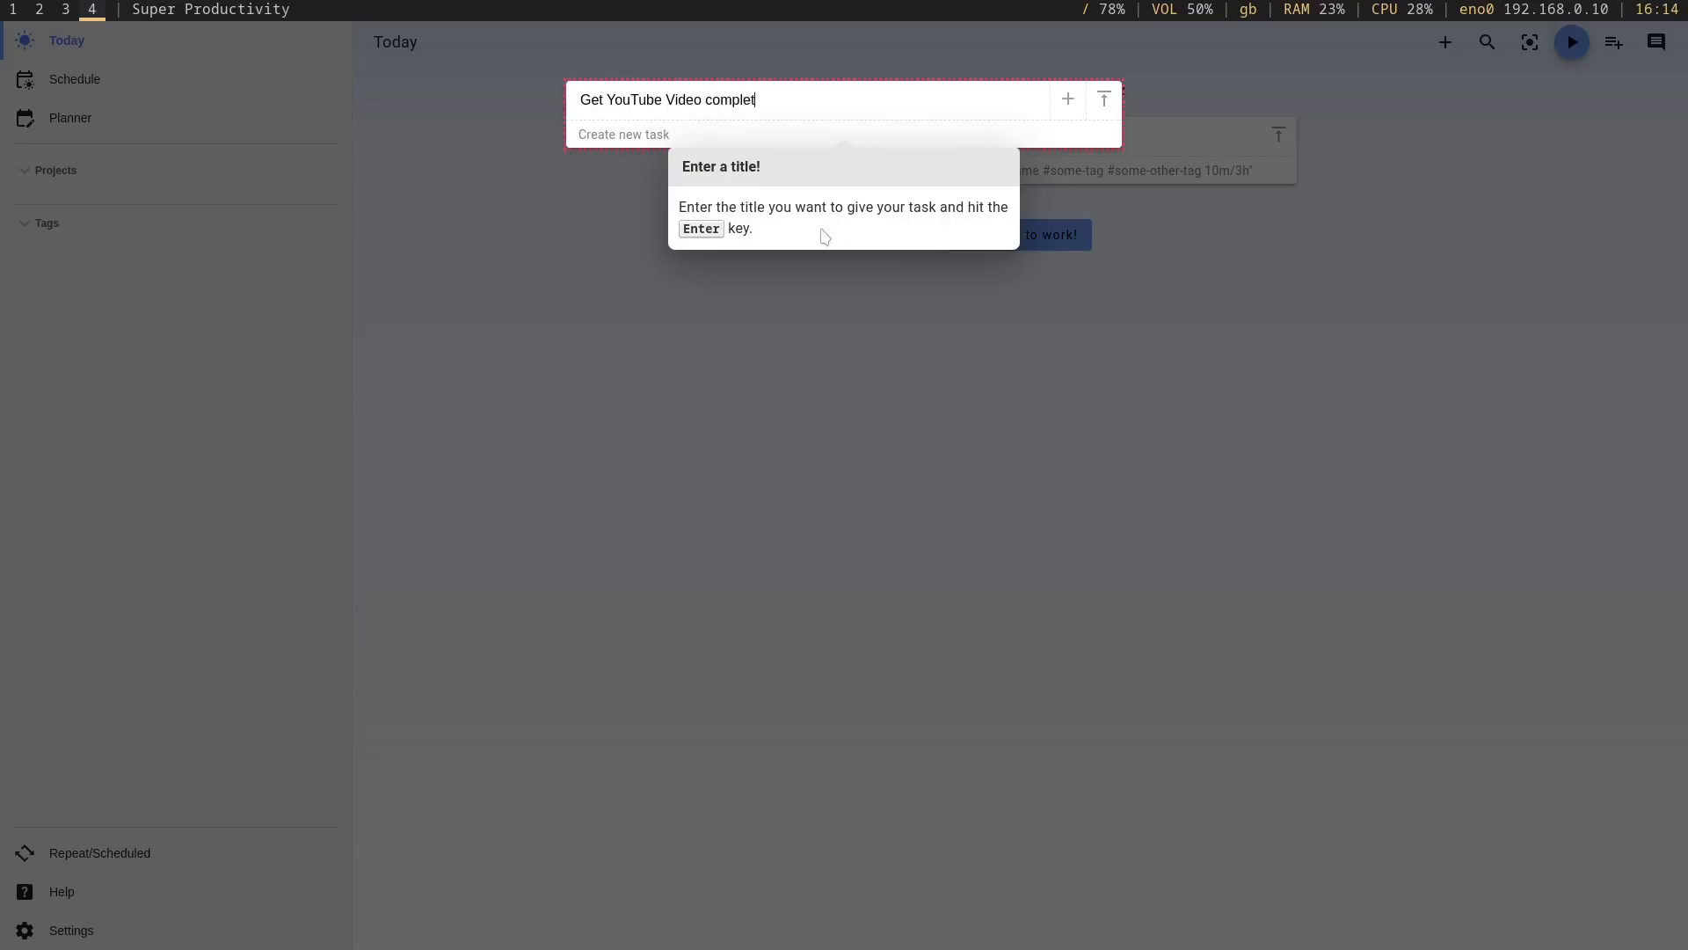
pyautogui.write('ed by 31')
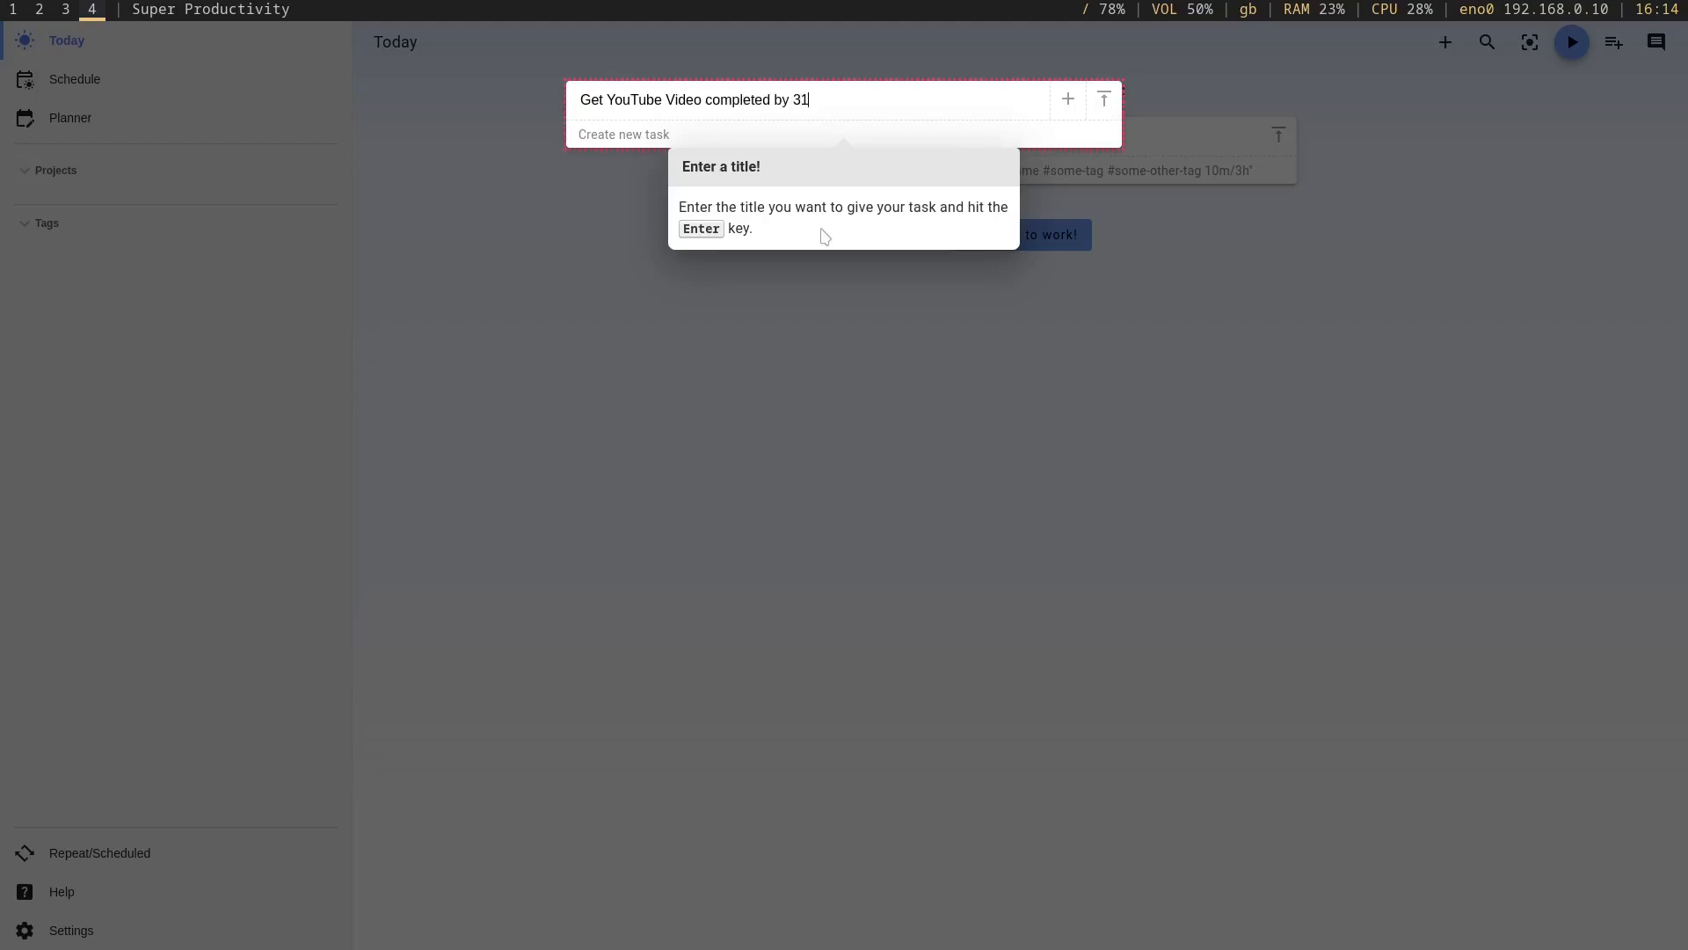
pyautogui.write('st January')
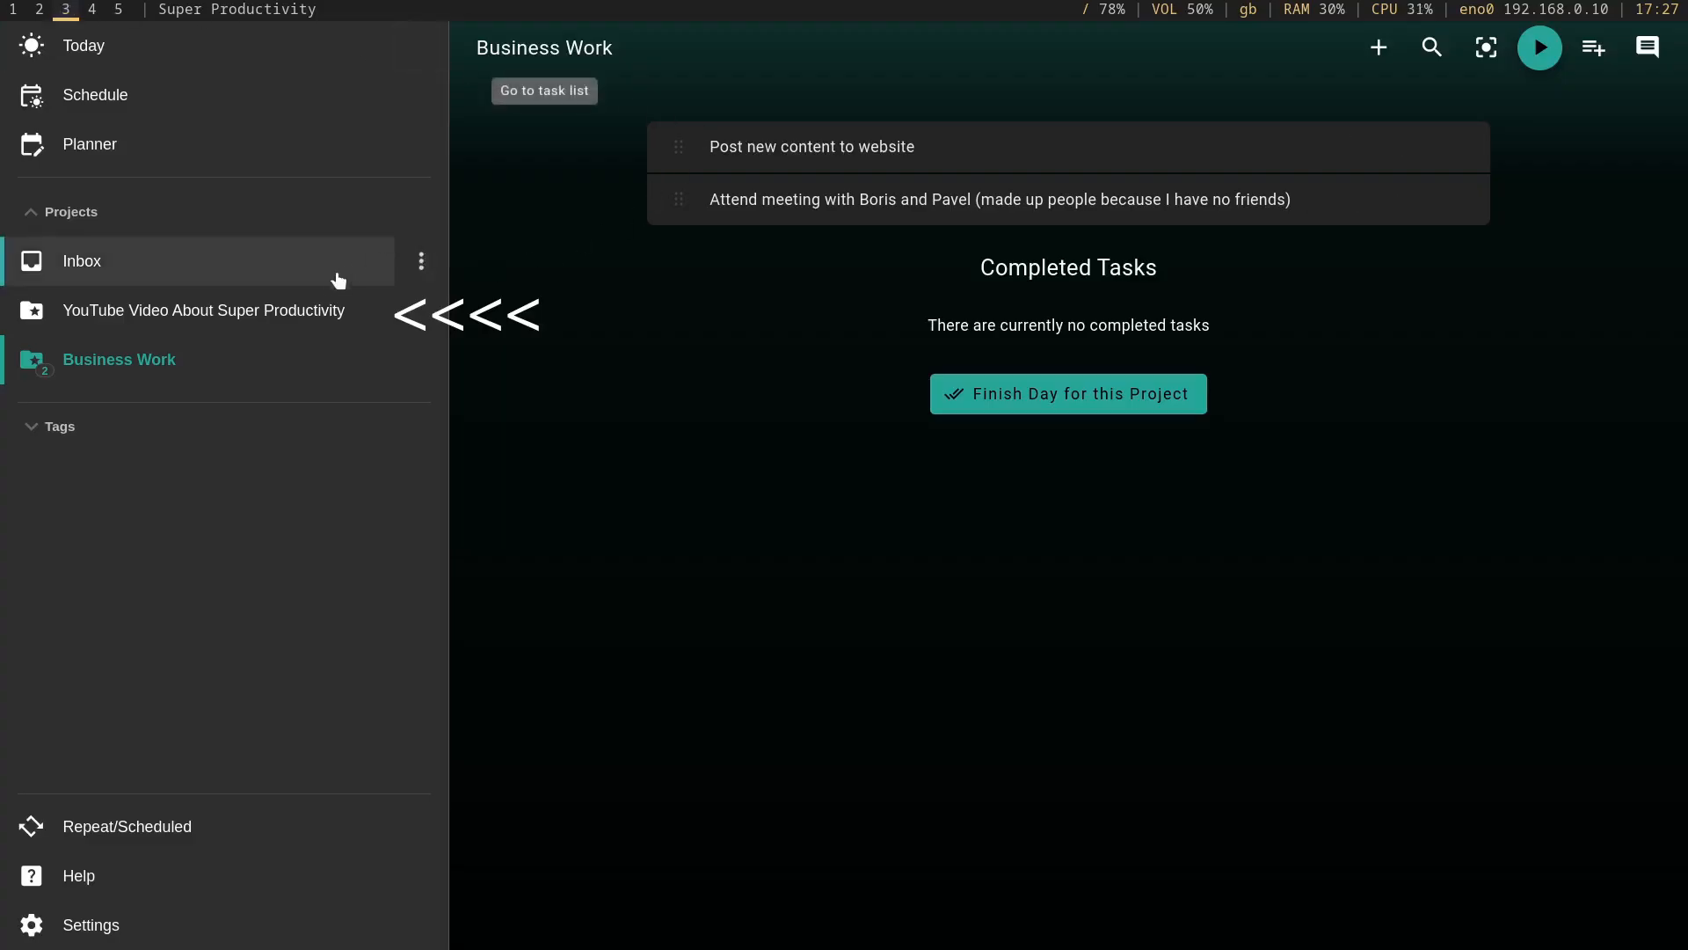
# Browse the YouTube Video, Inbox, Business Work and School projects, briefly editing 'Memorise Quotes from Book'
pyautogui.click(204, 310)
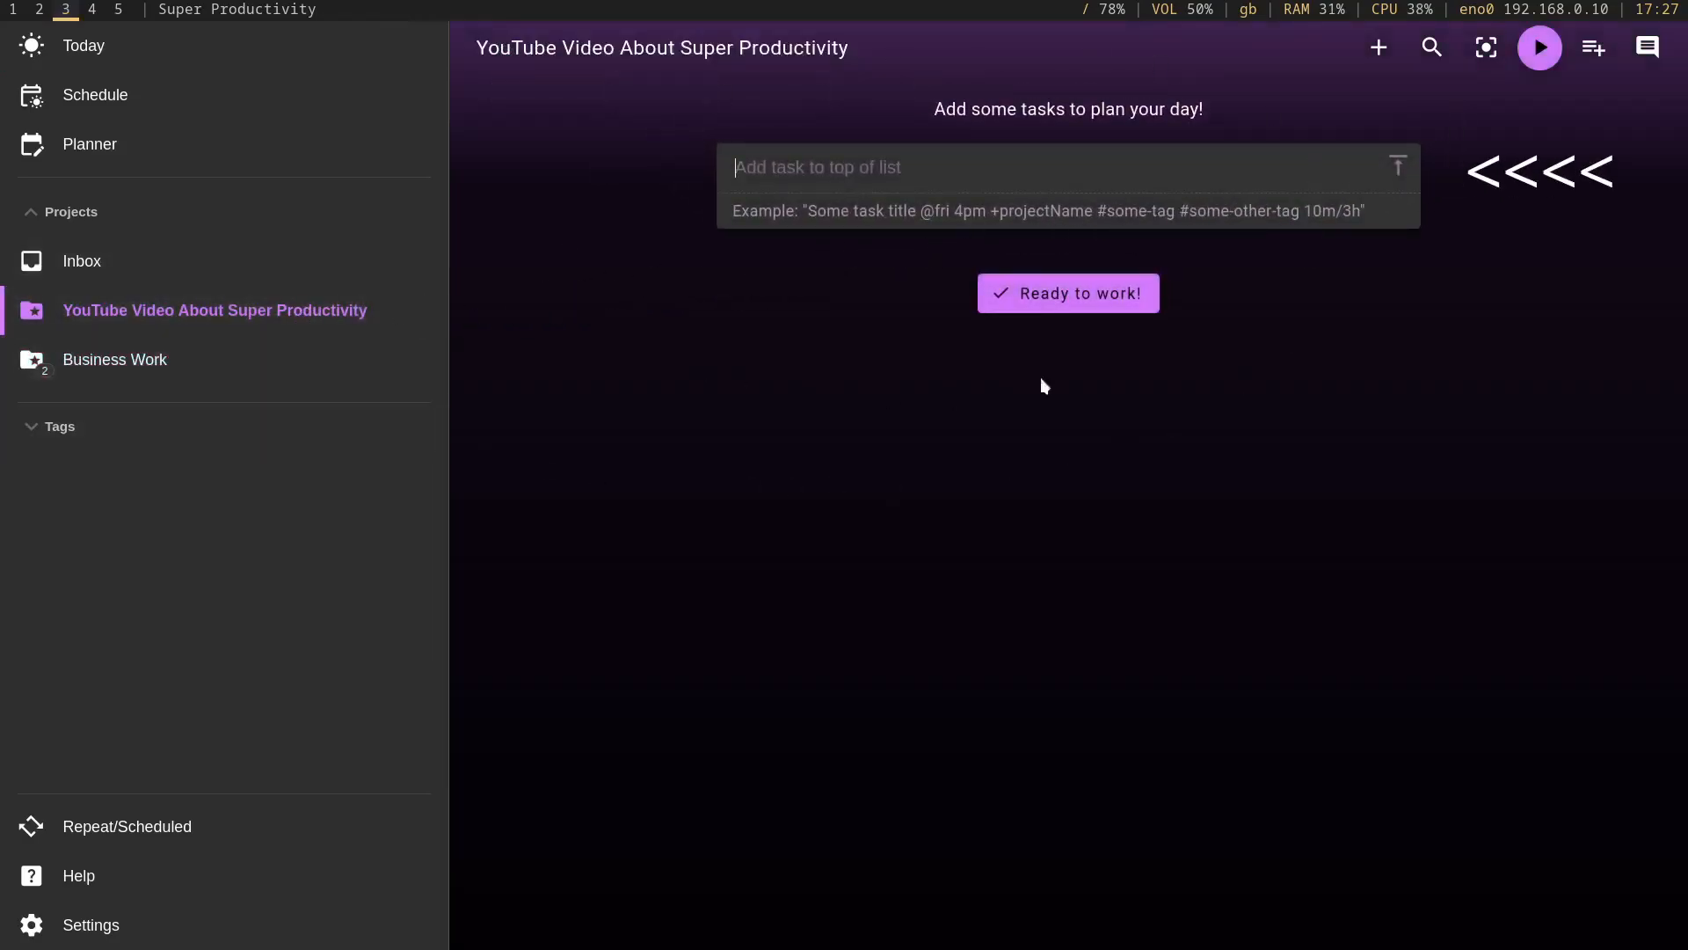
pyautogui.click(80, 260)
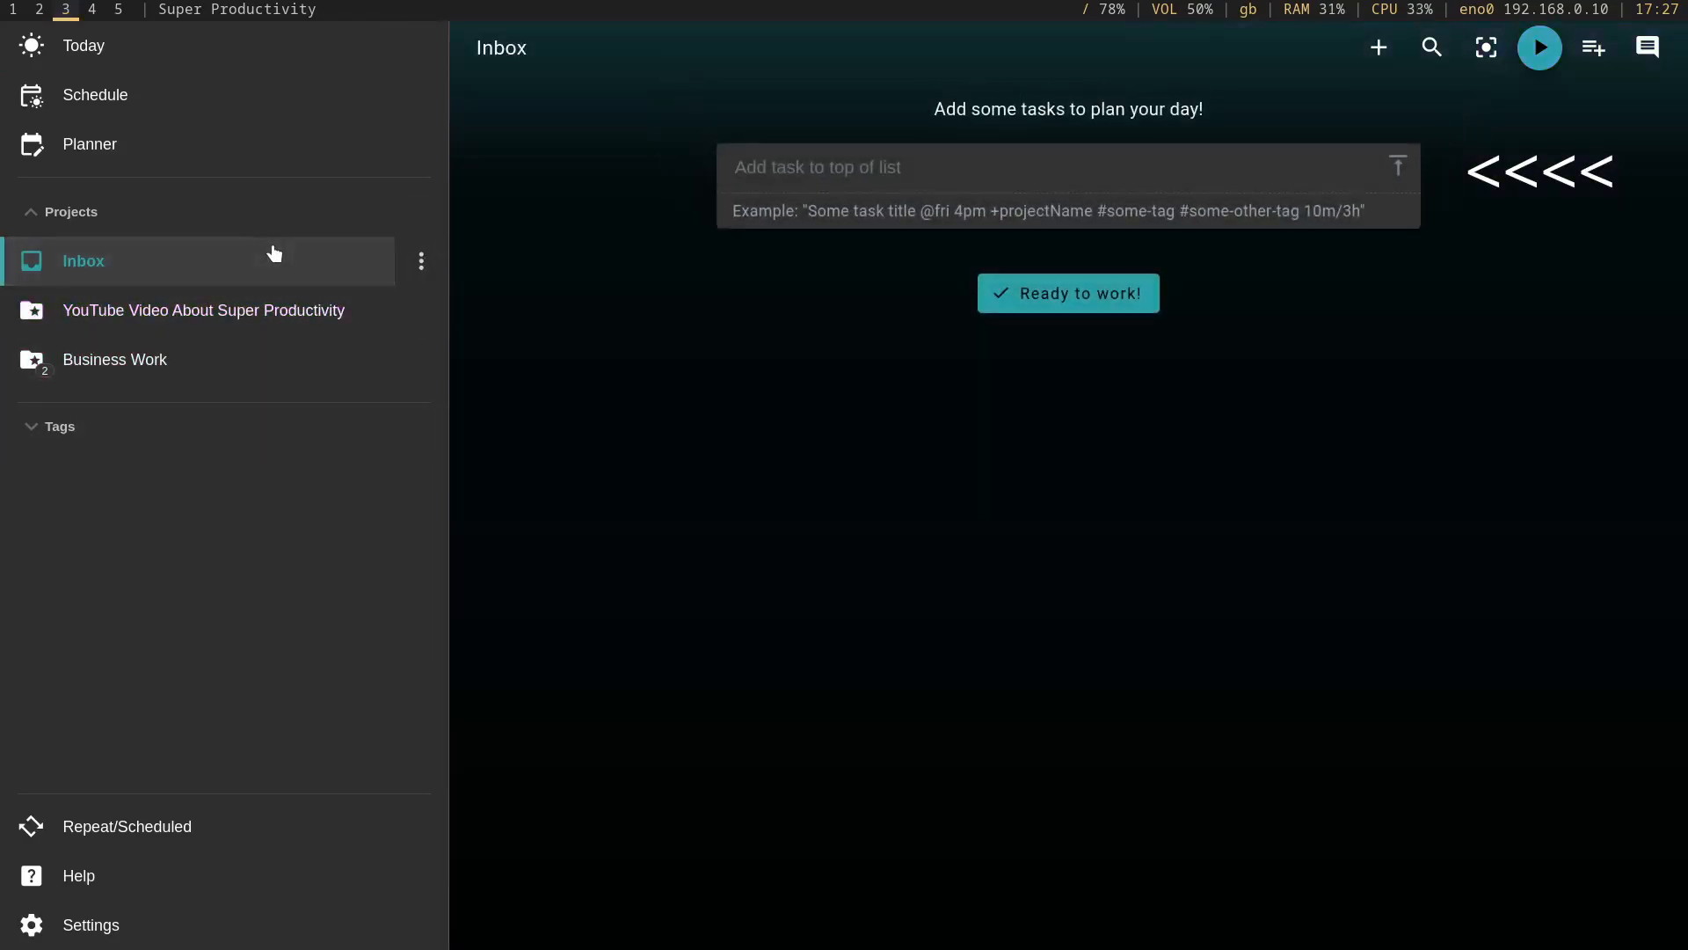
pyautogui.click(119, 359)
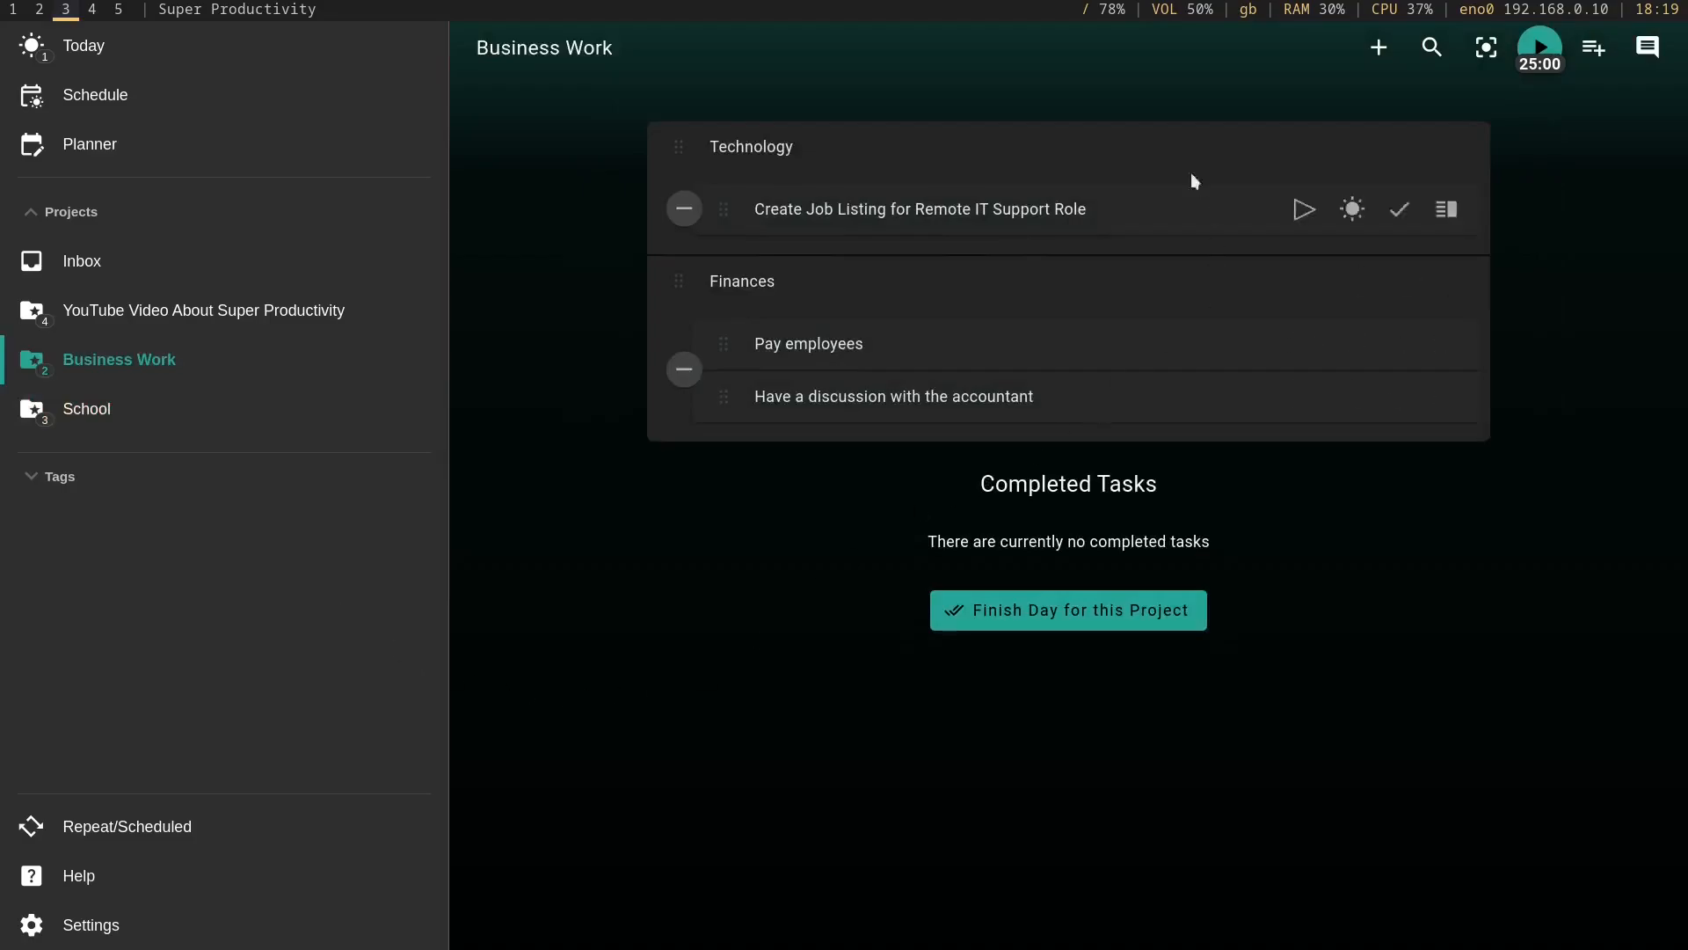
pyautogui.moveTo(1070, 610)
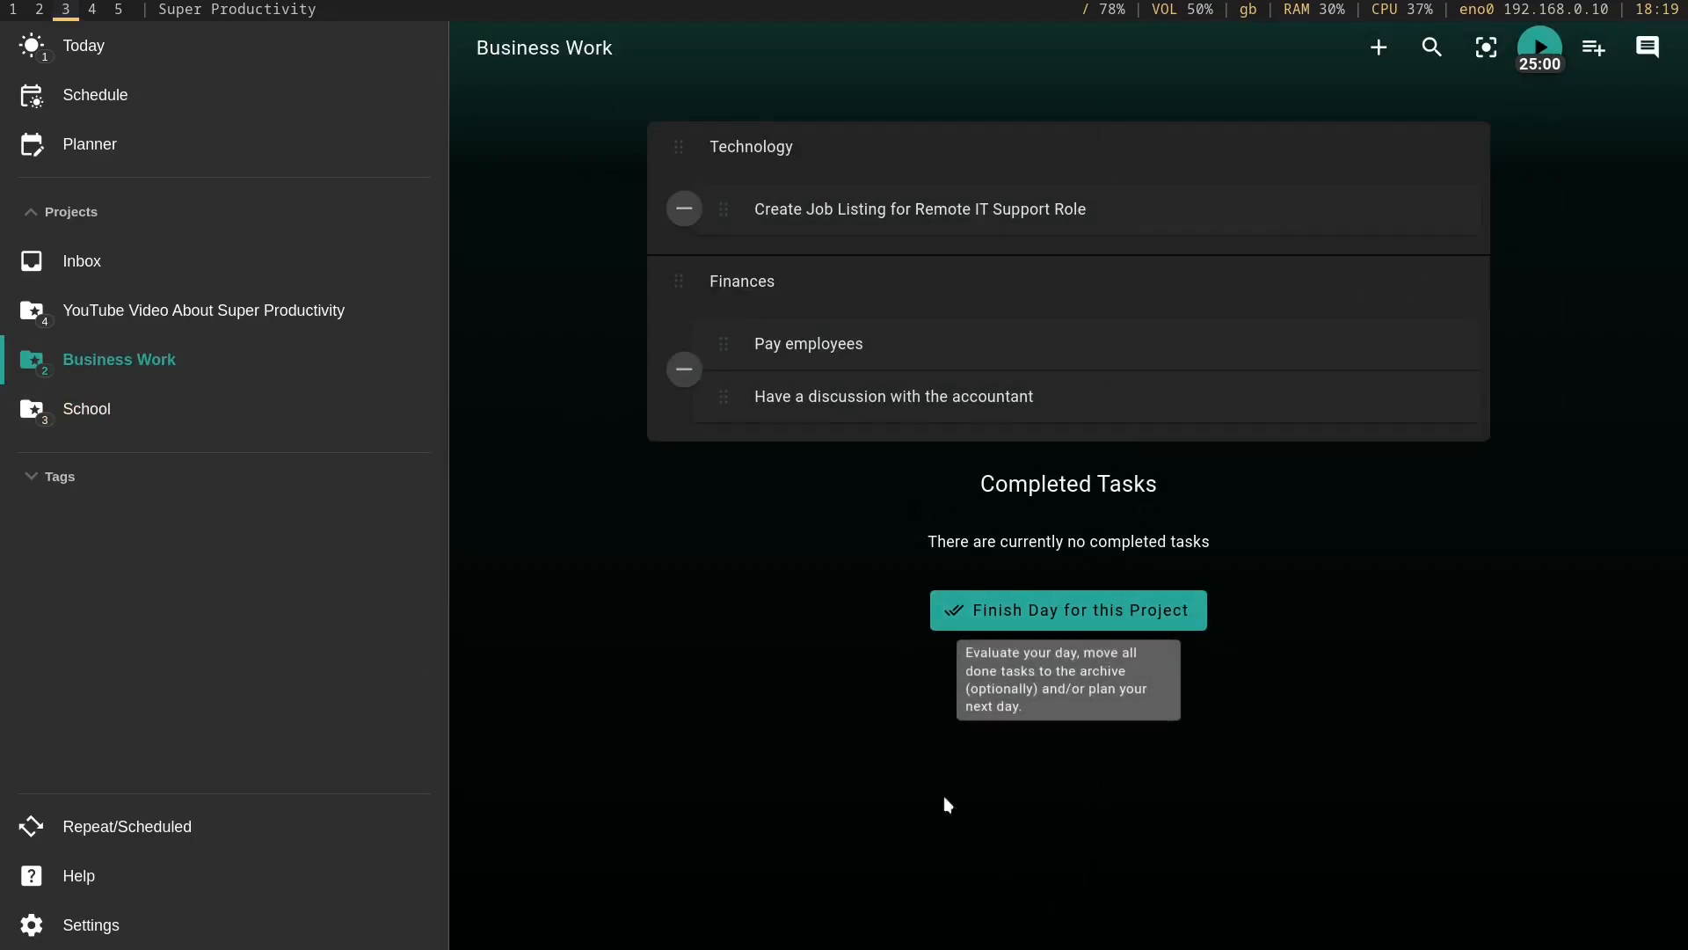
pyautogui.click(88, 408)
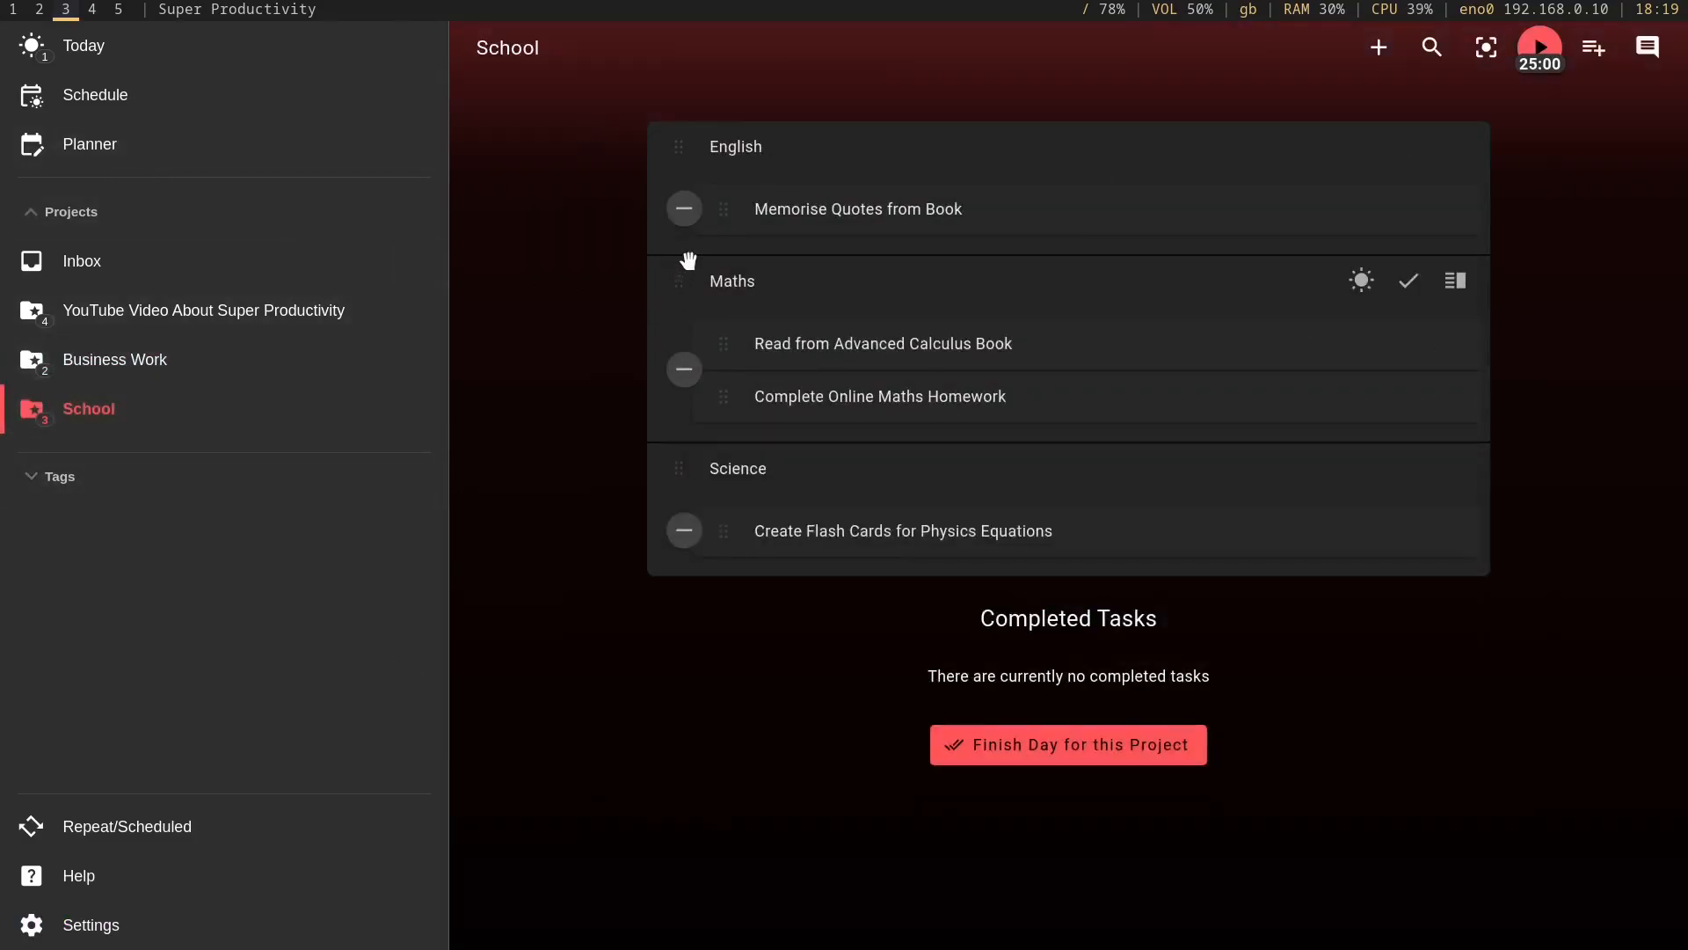
pyautogui.doubleClick(858, 209)
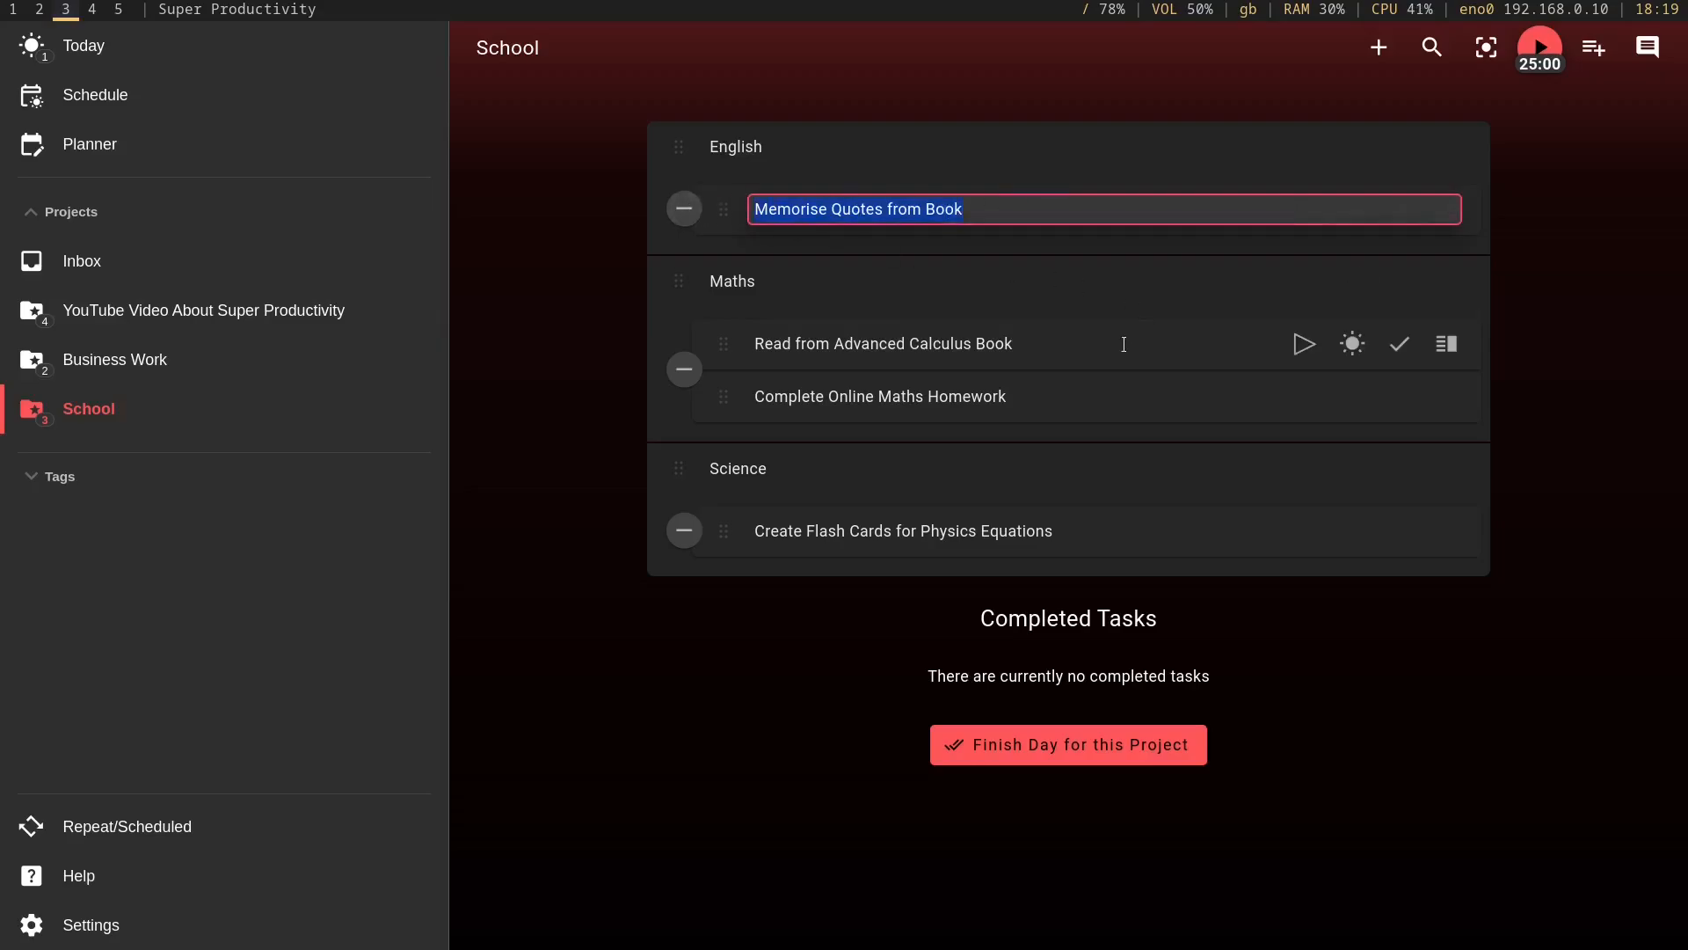
pyautogui.click(882, 345)
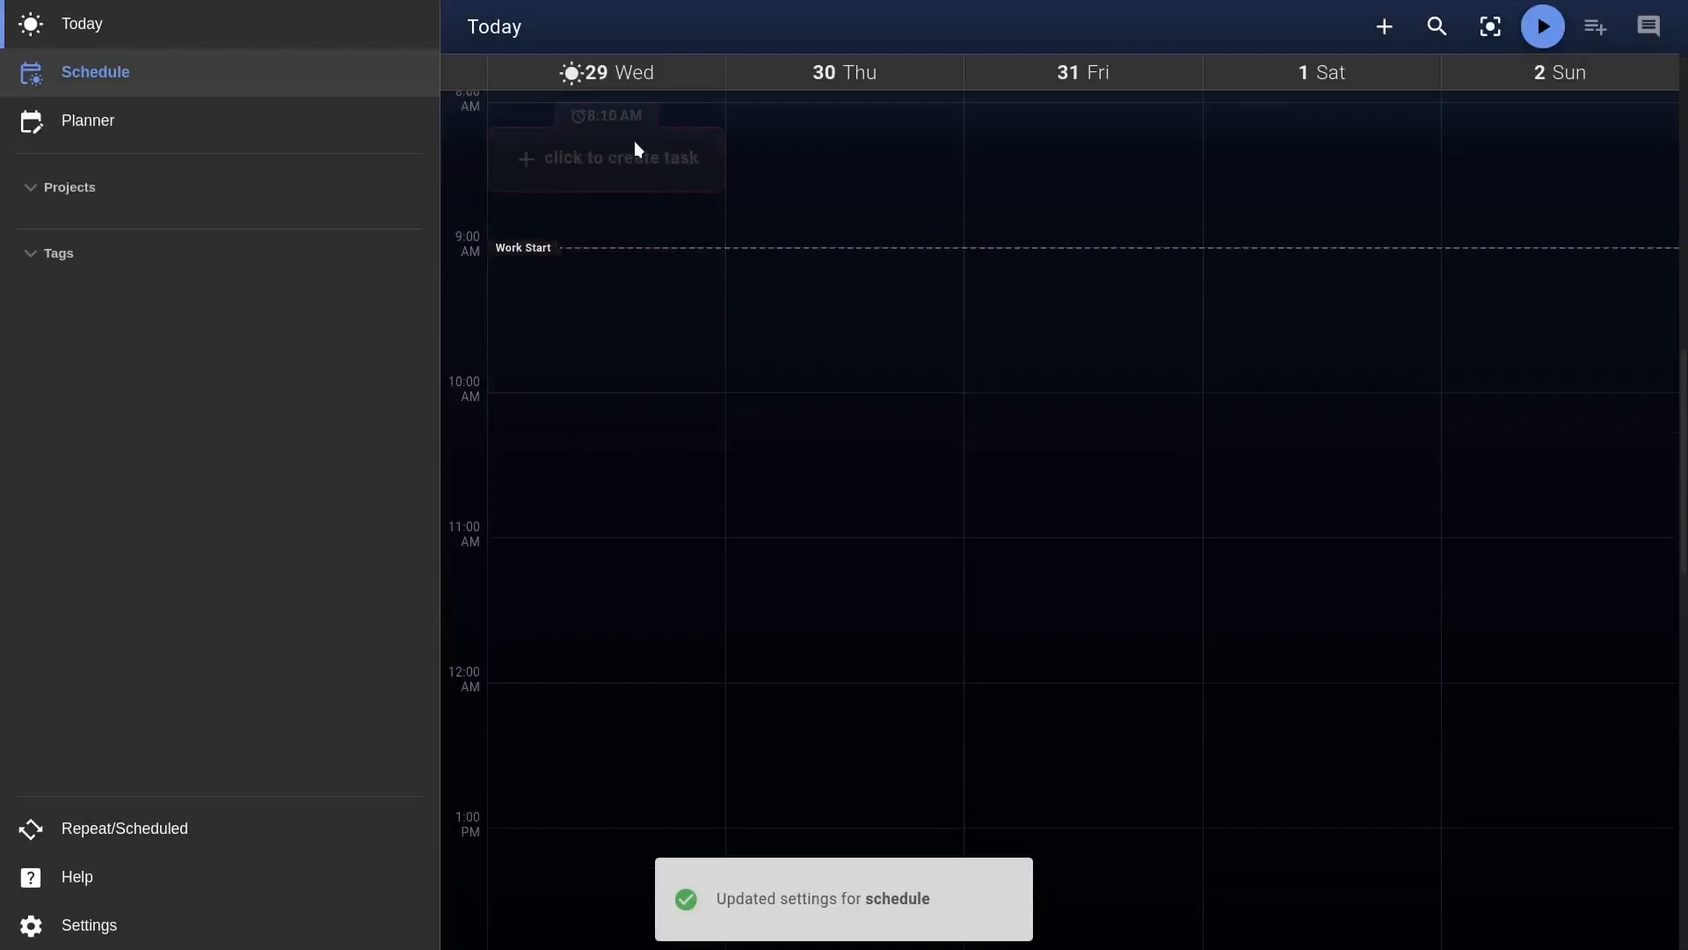
# Add 'This is a scheduled task' at 11:15 AM Thursday, then begin another in a Friday slot
pyautogui.scroll(-3)
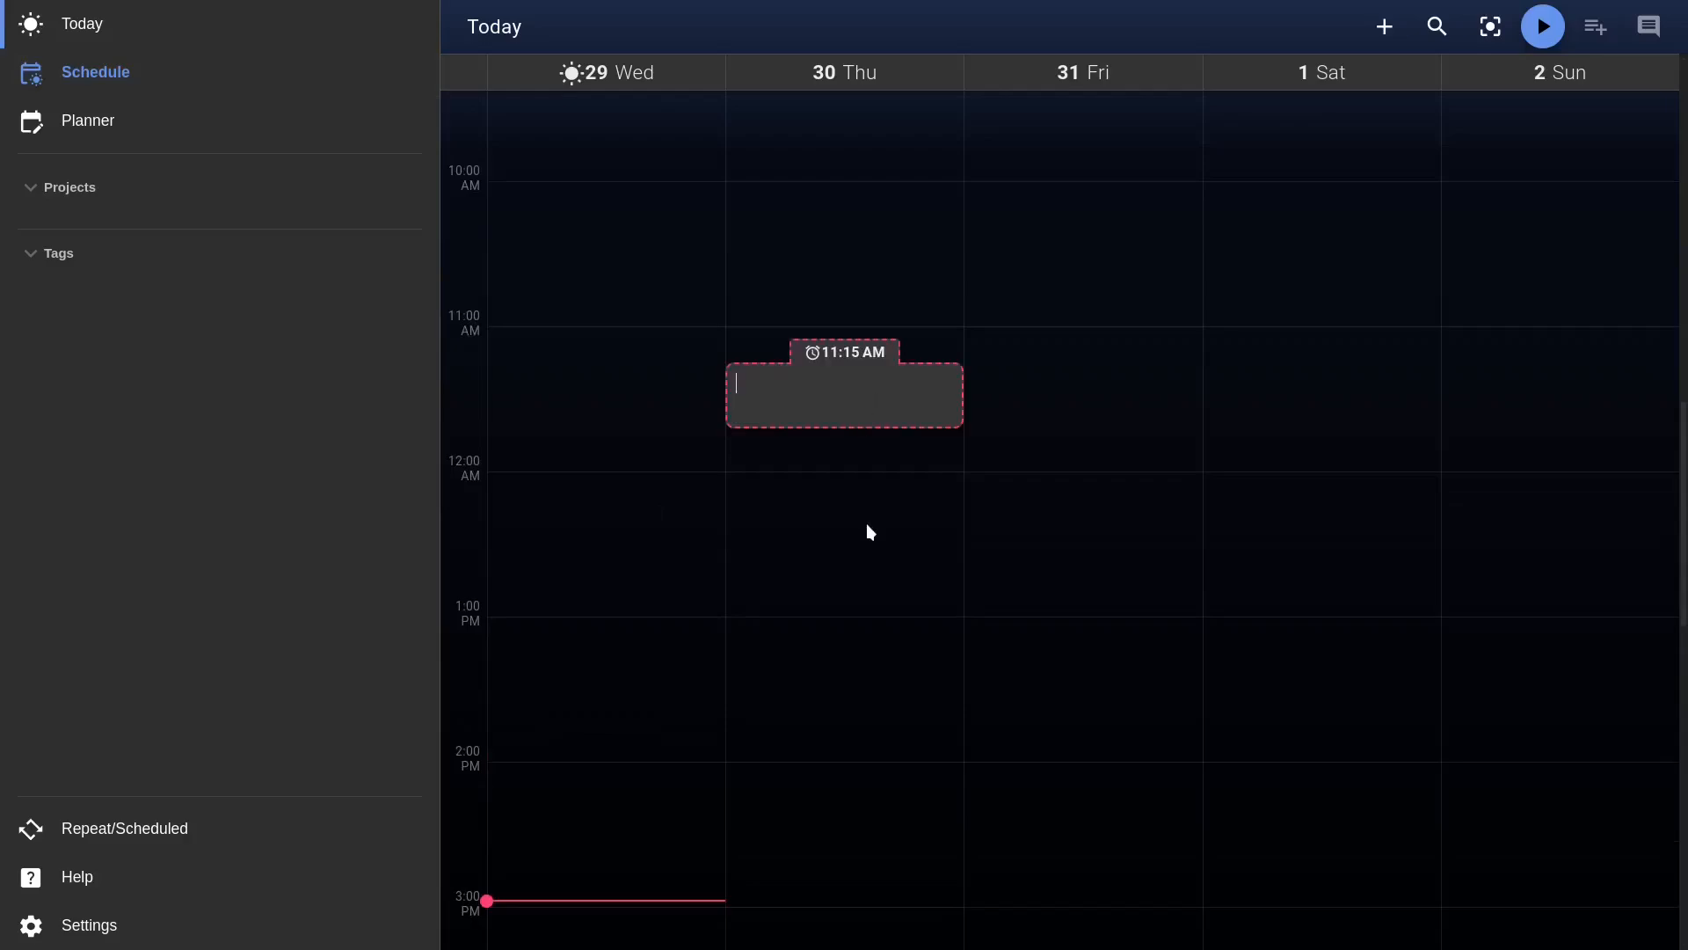
pyautogui.write('This is')
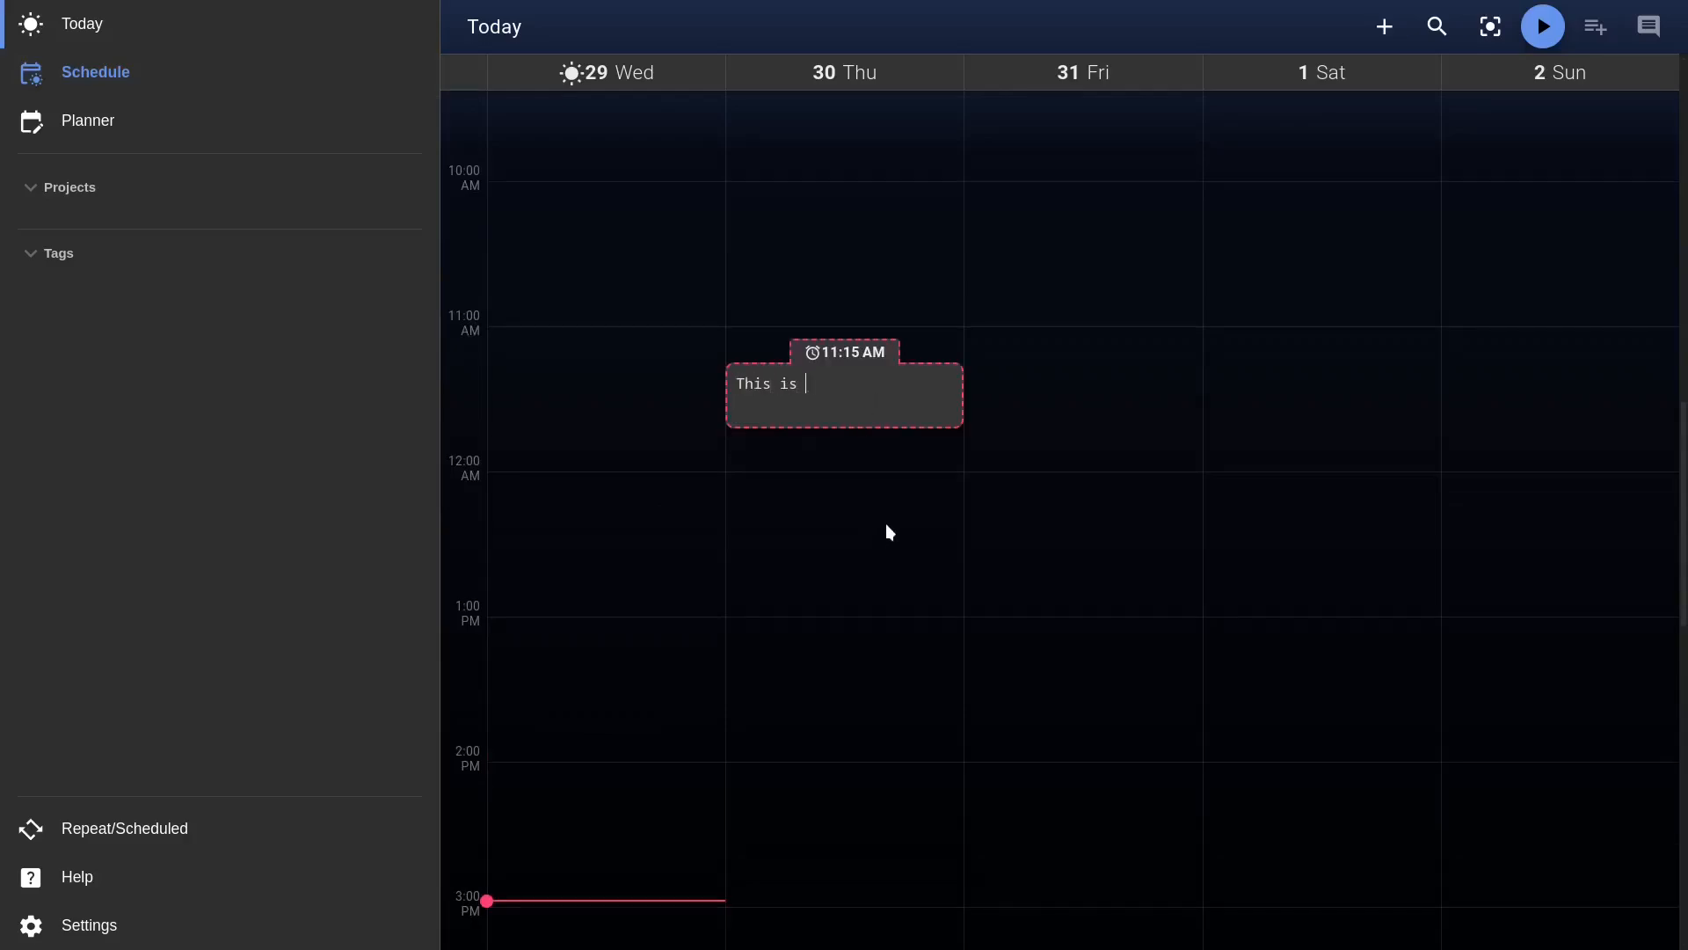
pyautogui.write('a scheduled task')
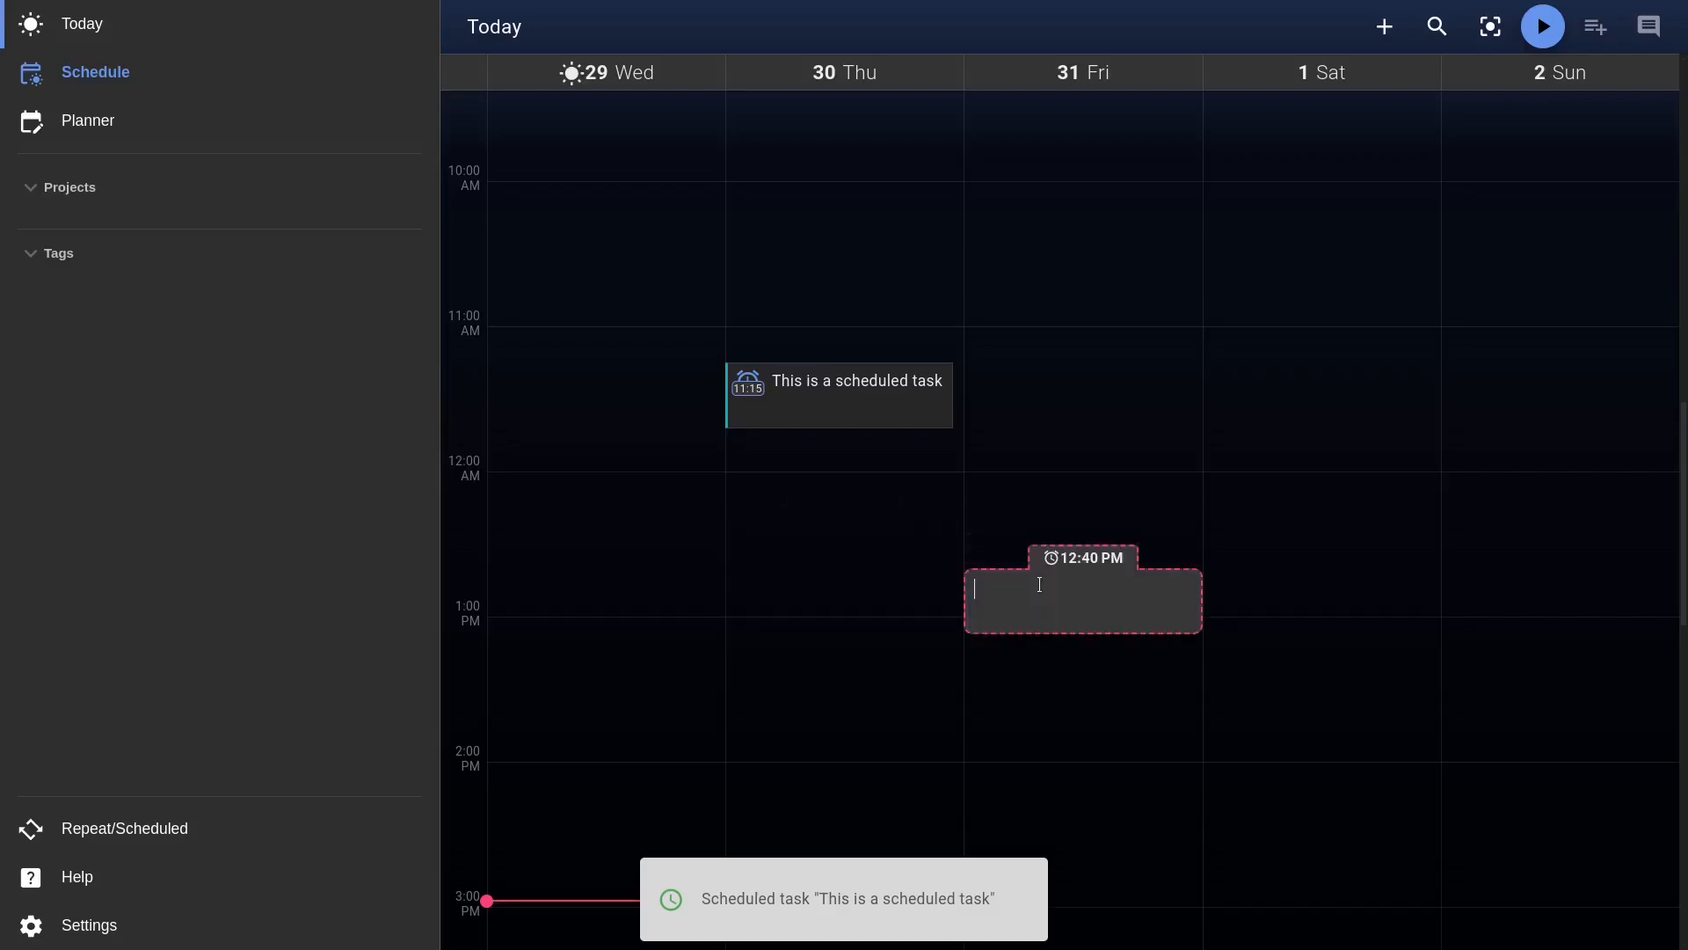
pyautogui.write('This')
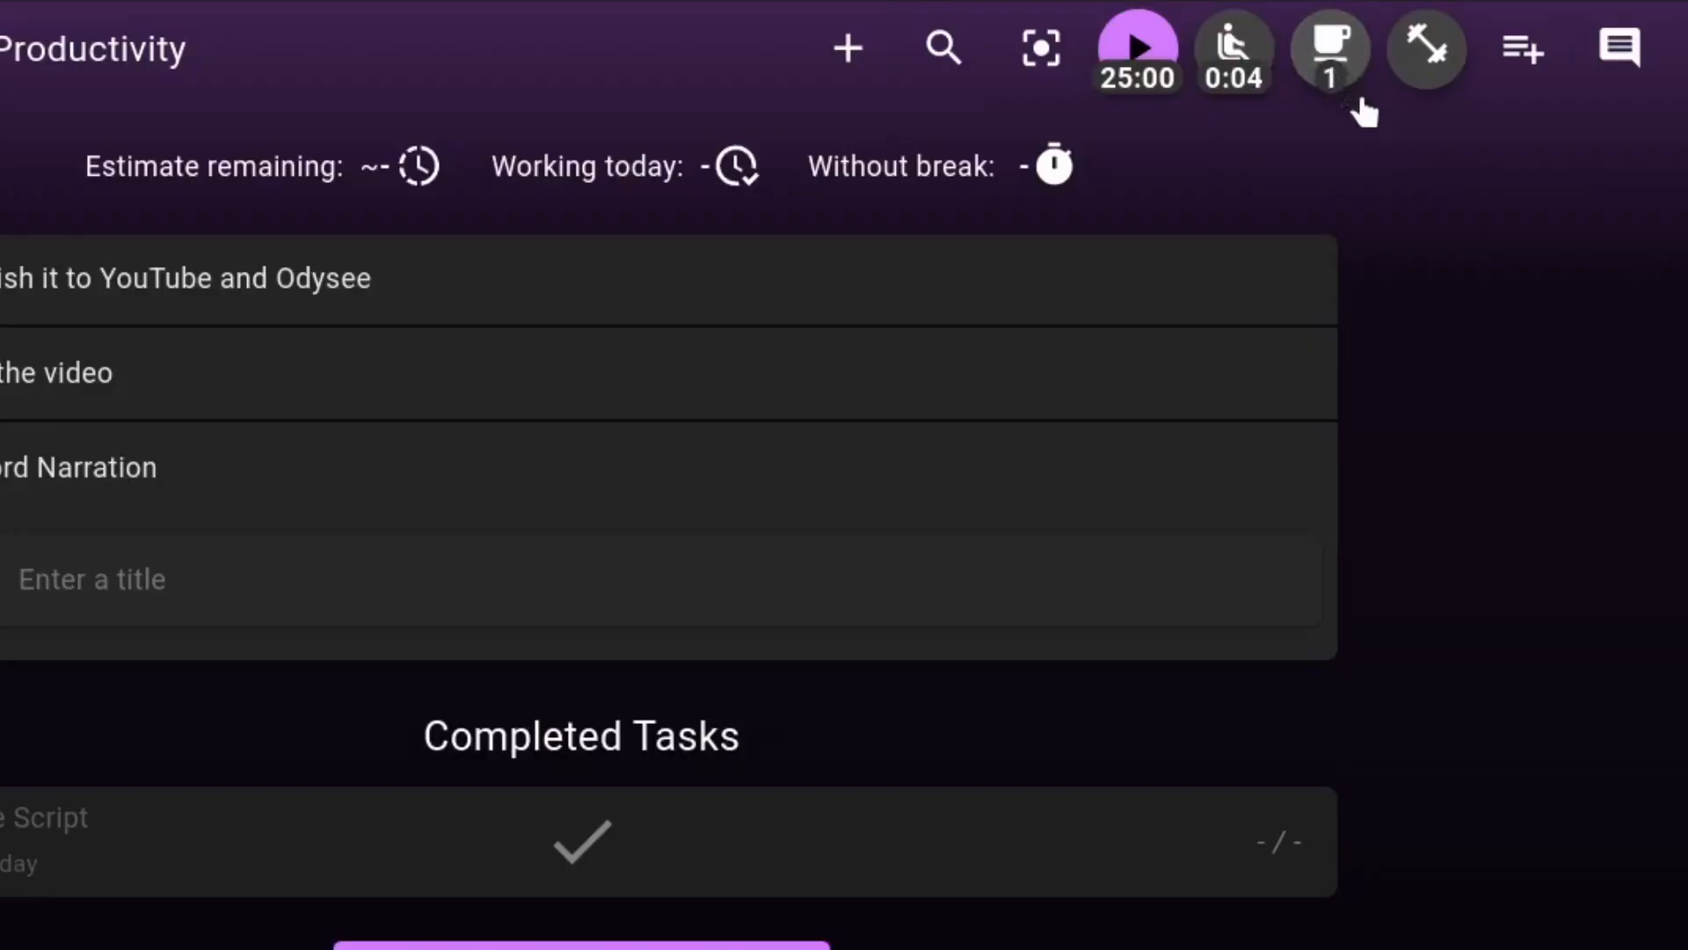
# Check the coffee-cup break counter showing breaks taken and time since the last one
pyautogui.click(1425, 47)
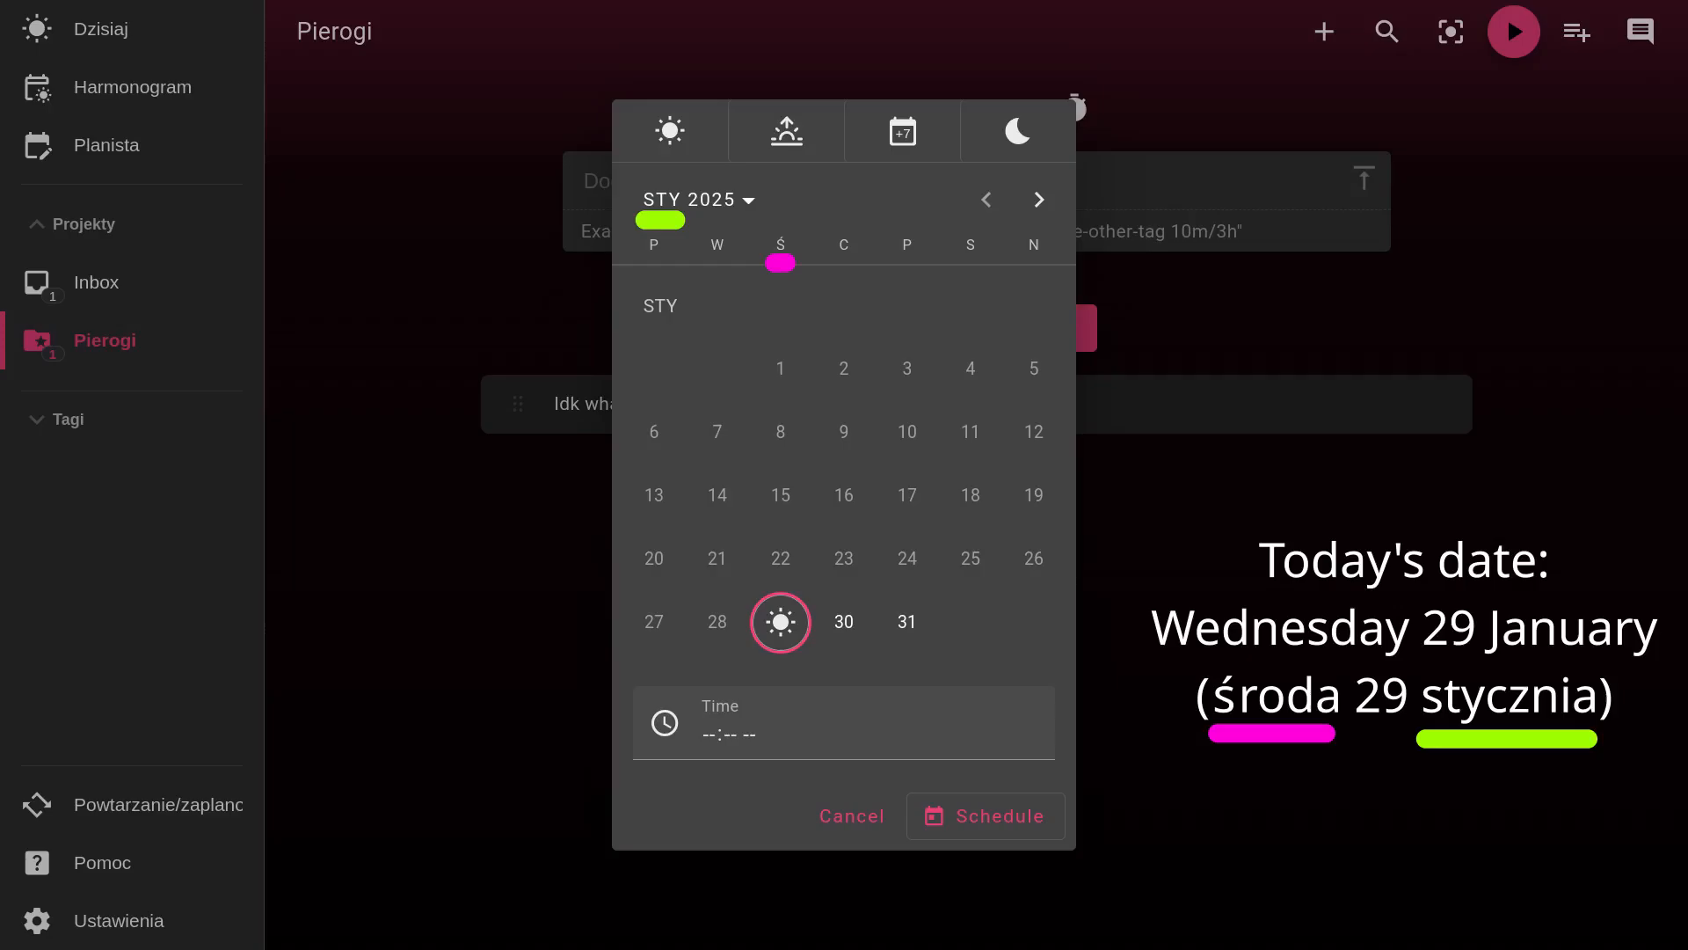
# Show the week schedule via Harmonogram, where weekday names remain in English
pyautogui.click(132, 86)
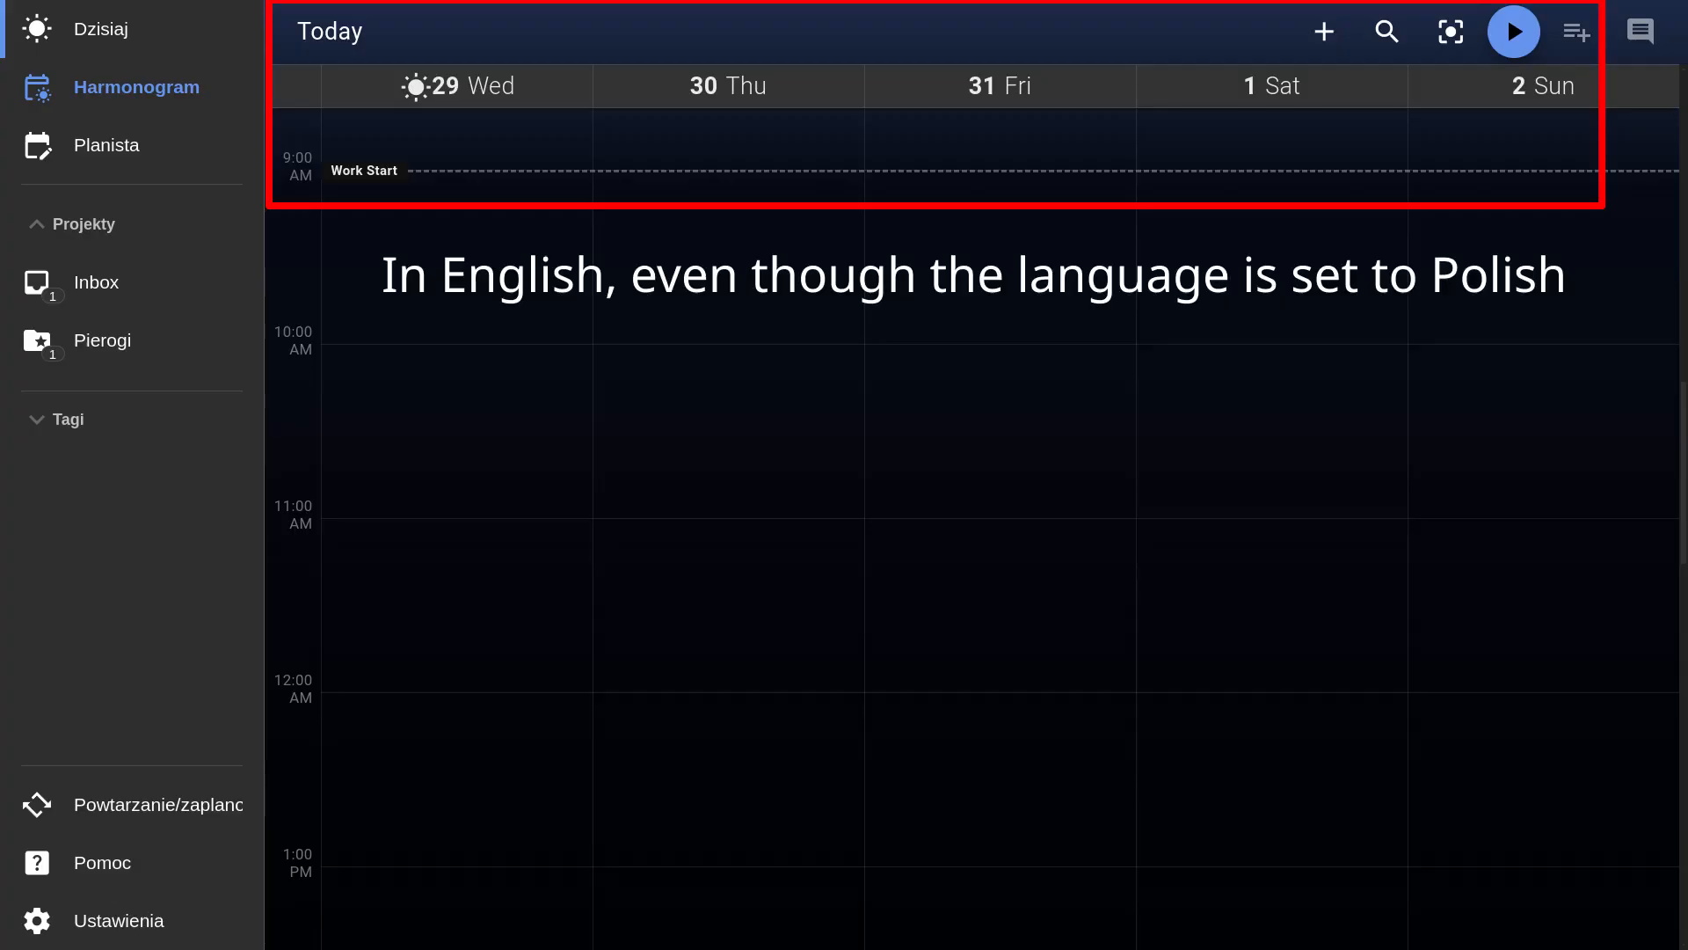